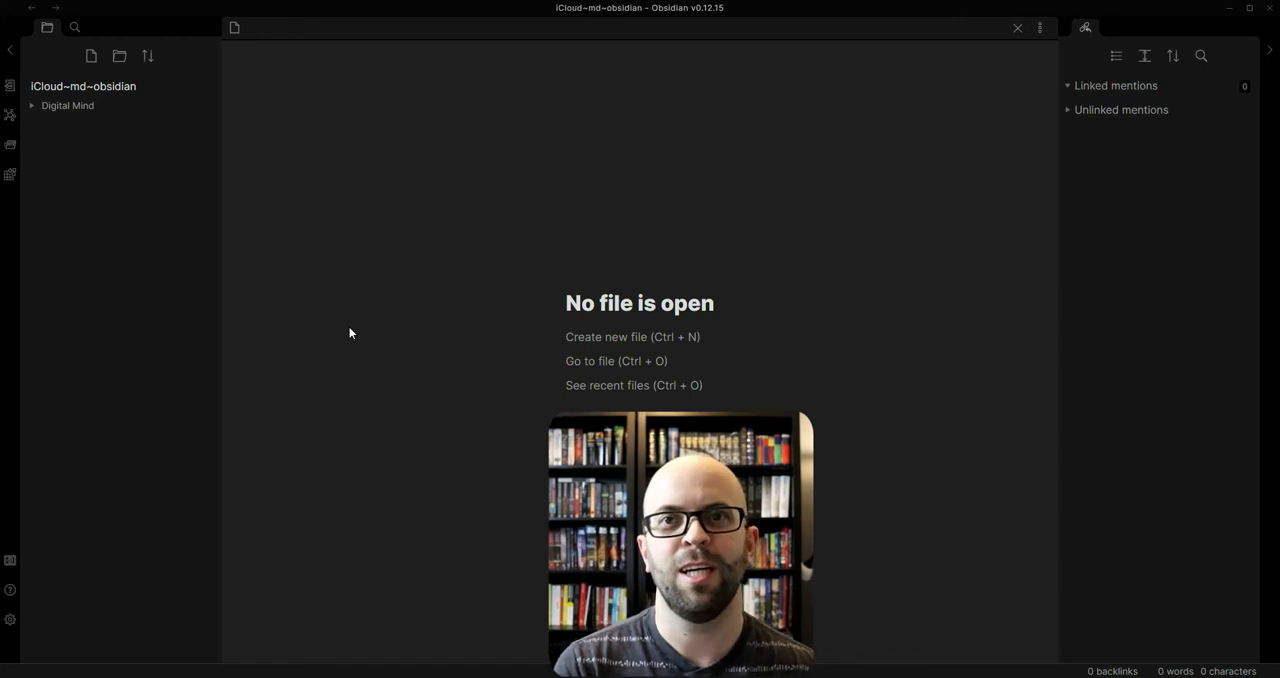
mouse_move(126, 434)
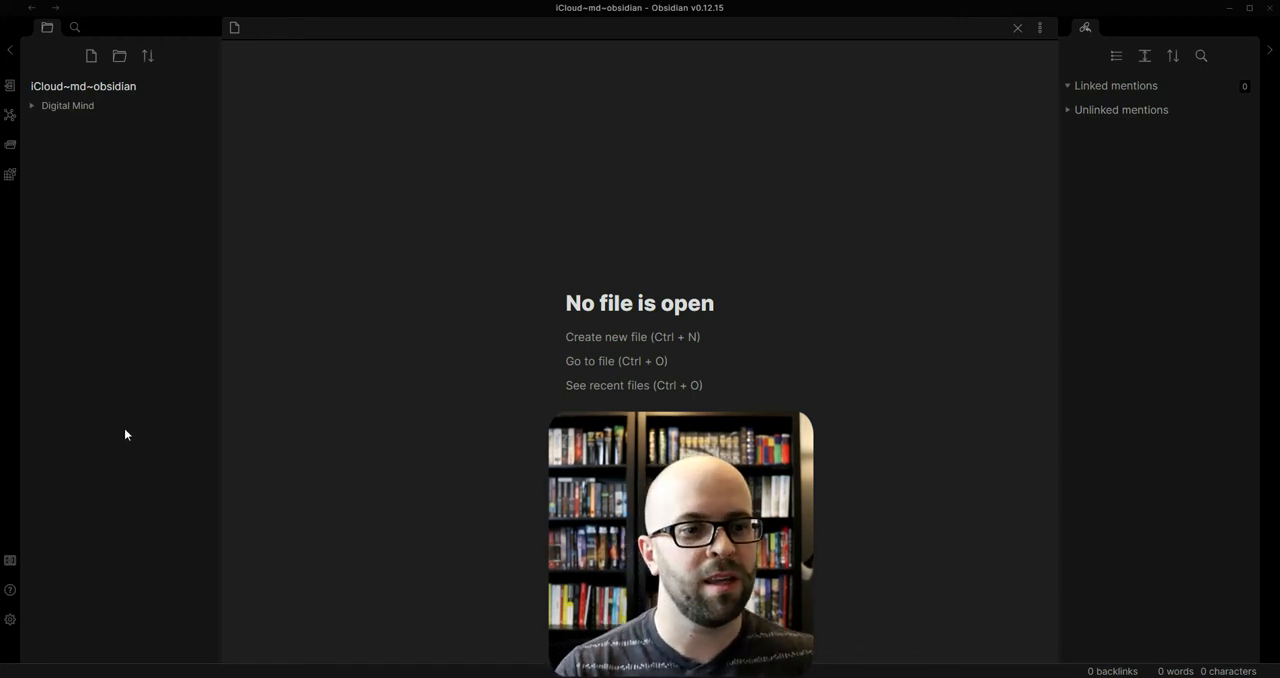
mouse_move(10, 620)
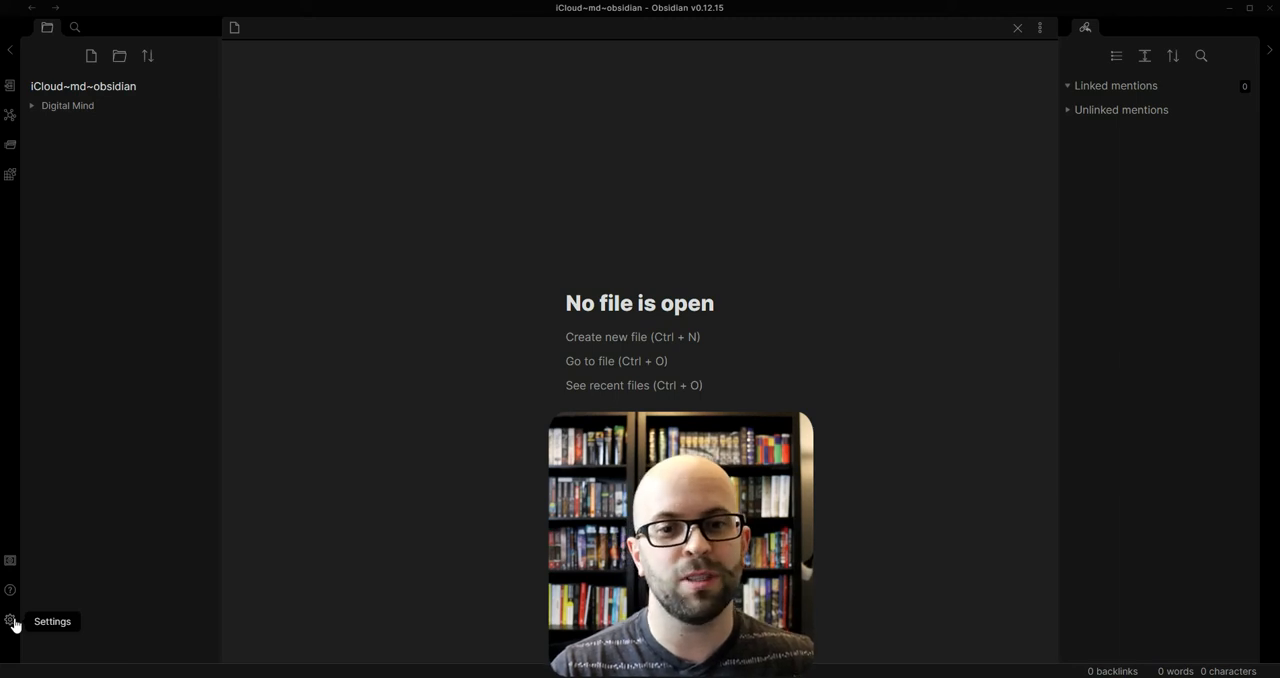
Step: Switch on the Templates core plugin in Settings > Core plugins
click(12, 620)
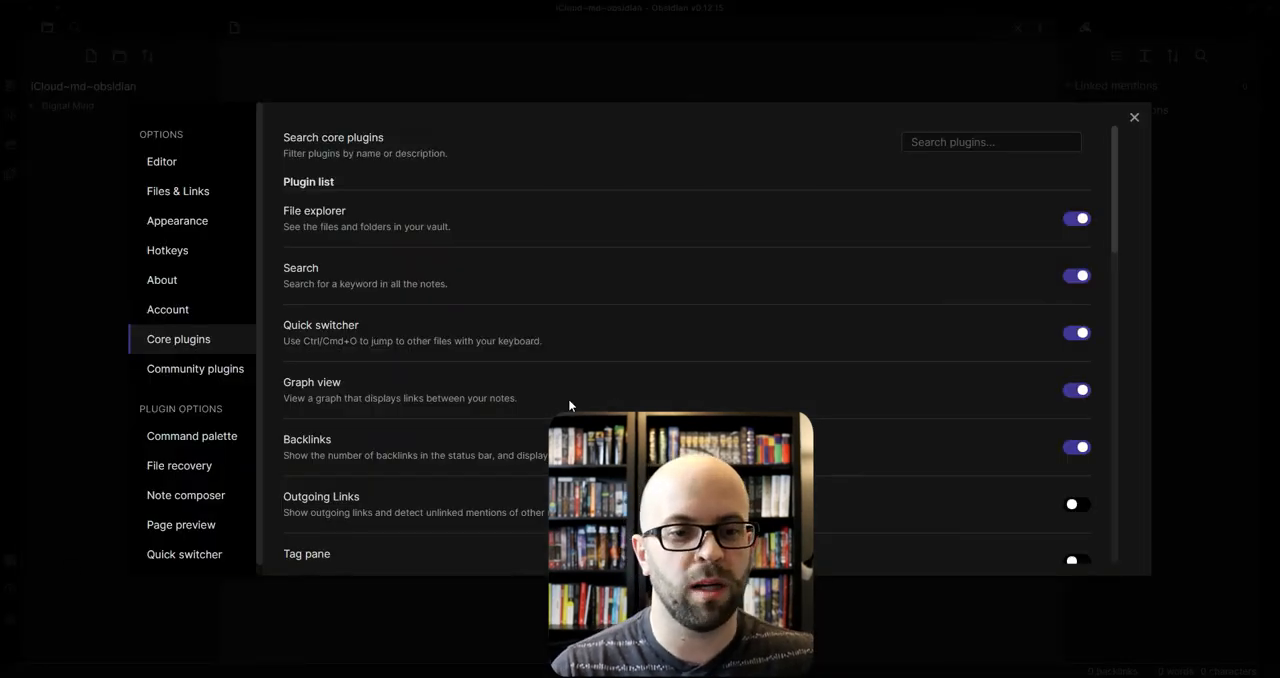
scroll(down, 3)
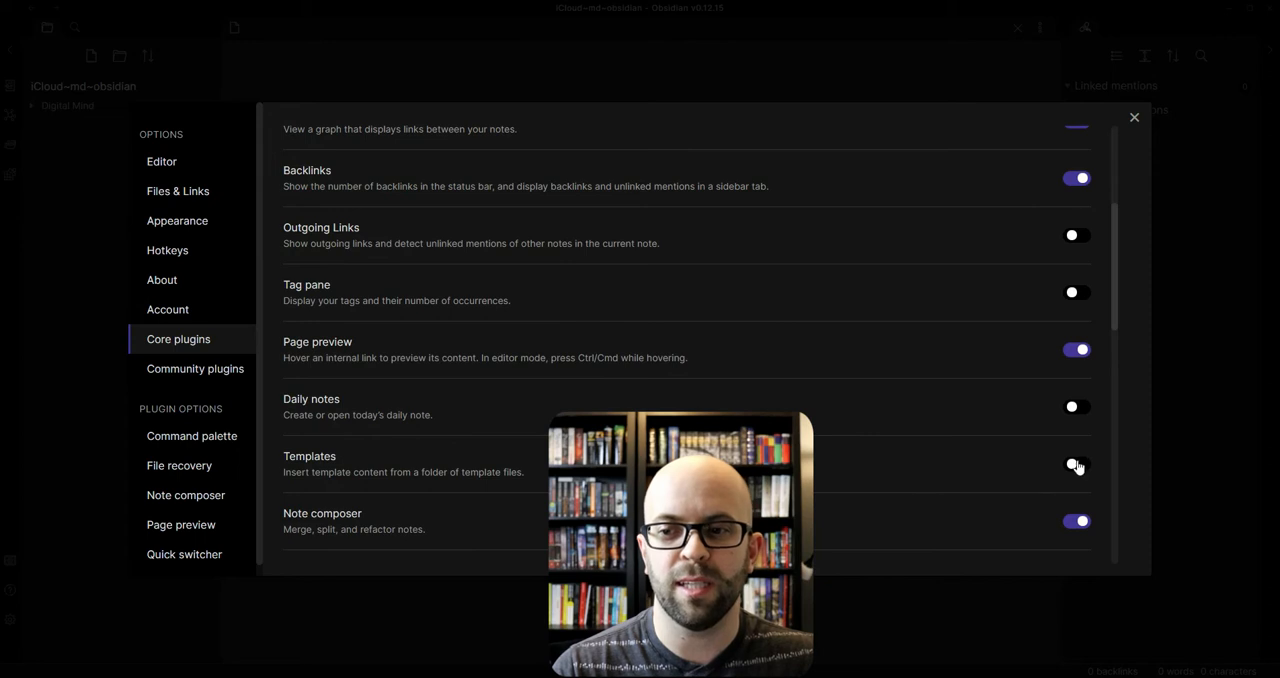
click(1076, 466)
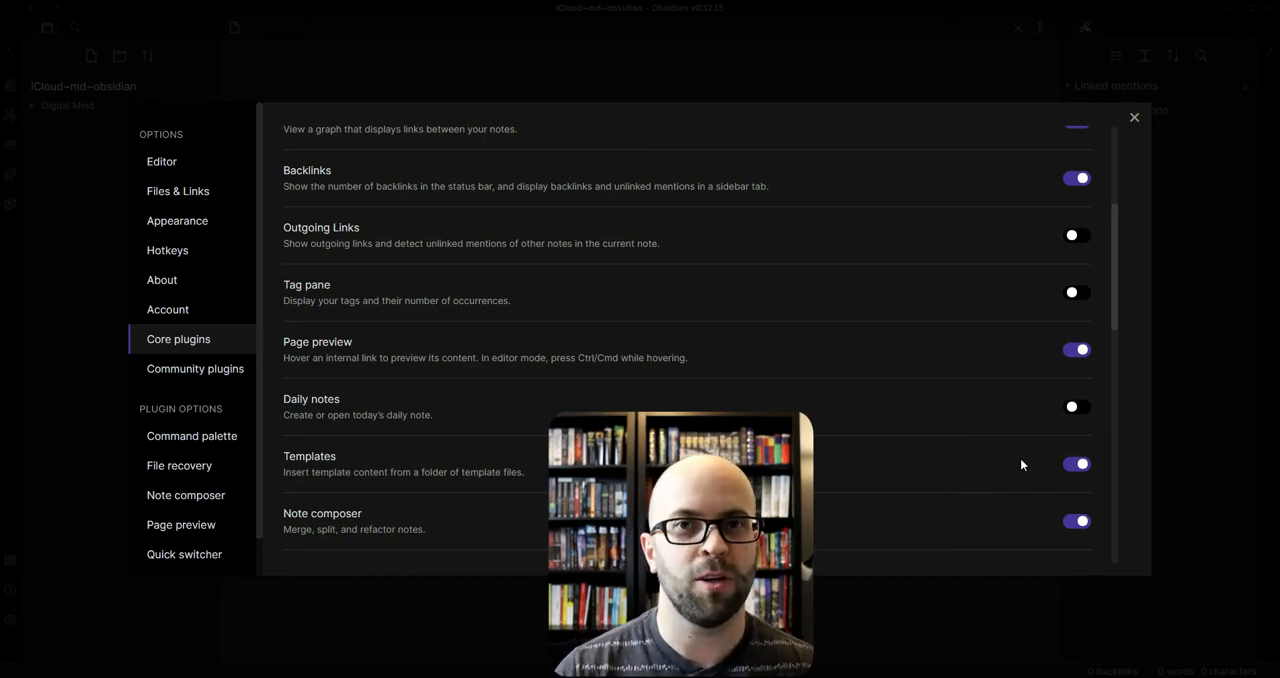
mouse_move(868, 238)
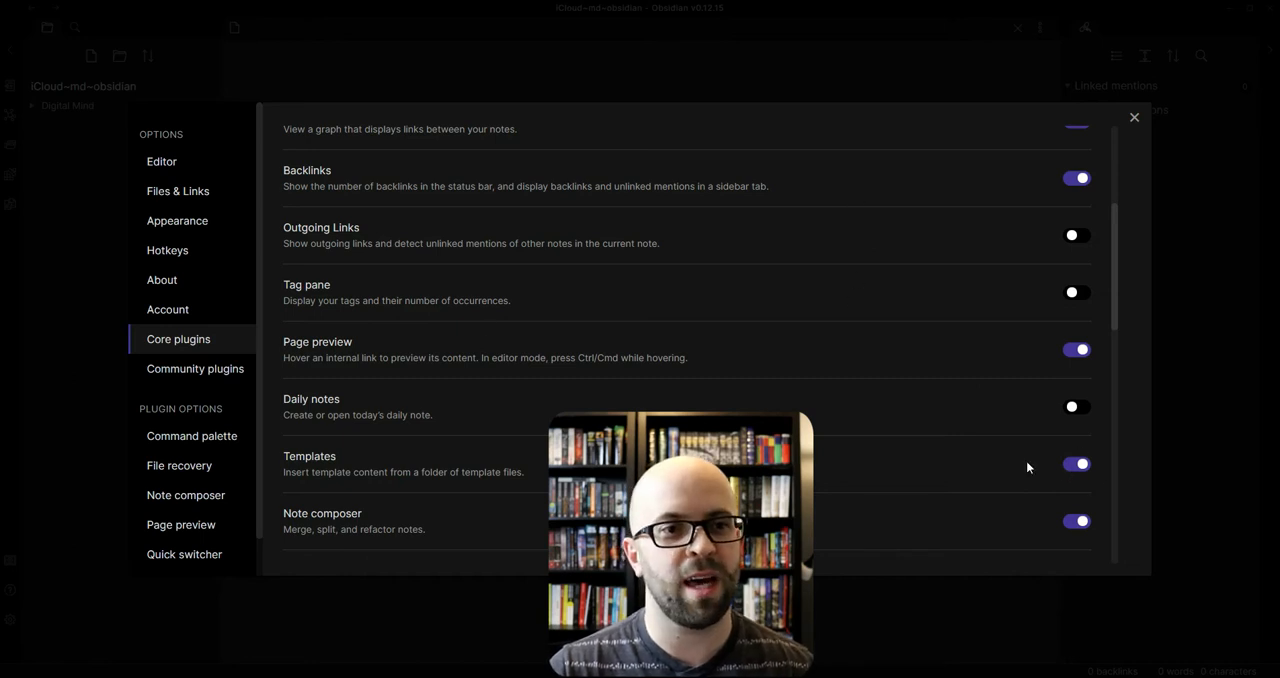
Step: Assign Ctrl+T to the Templates: Insert template command in Hotkeys
click(166, 250)
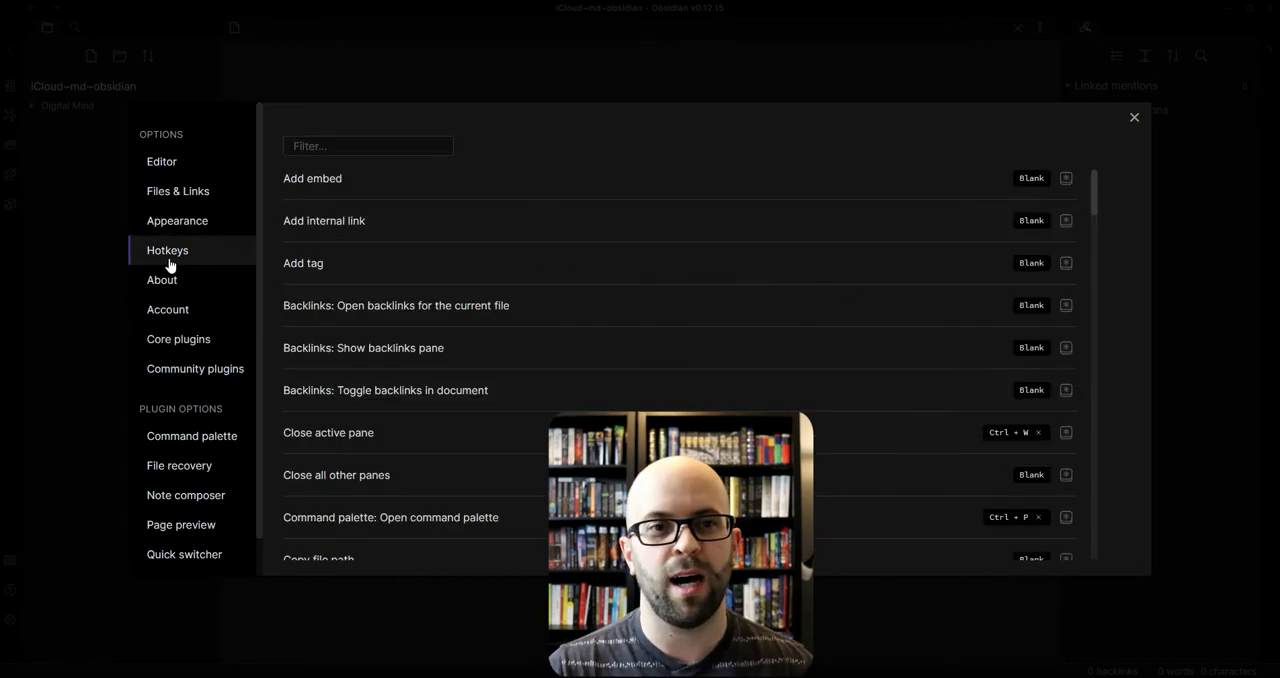
text(TEmpl)
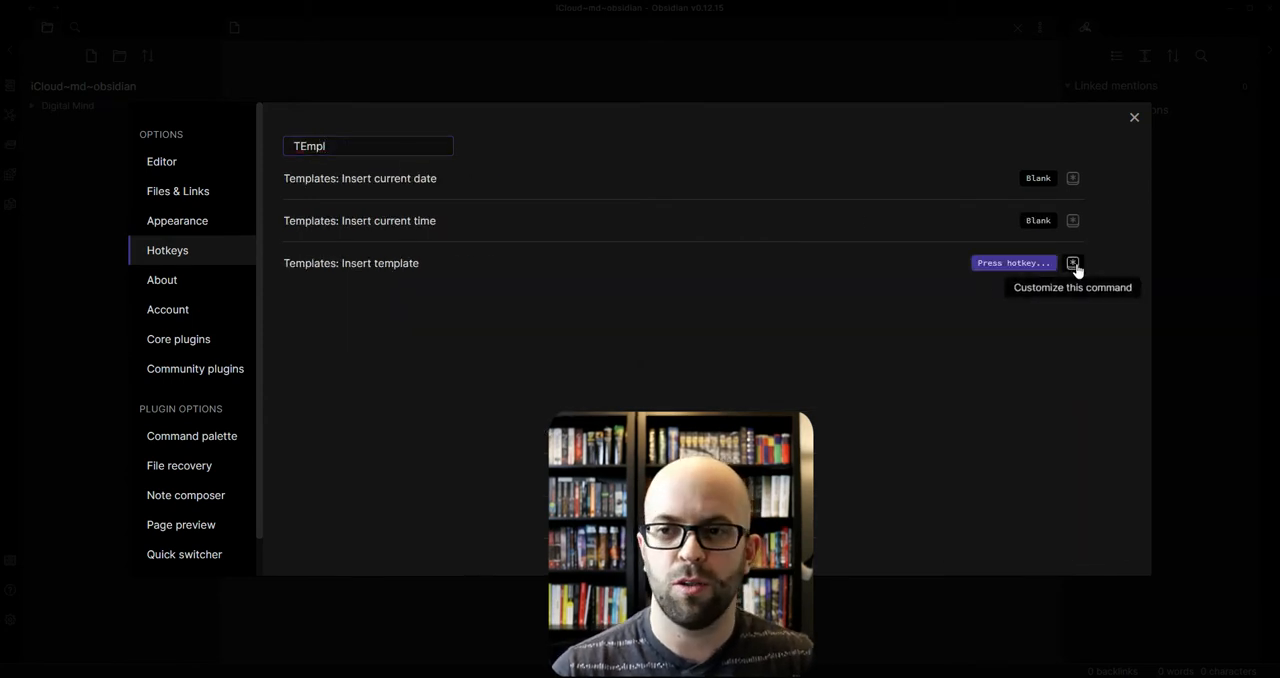
key(ctrl+t)
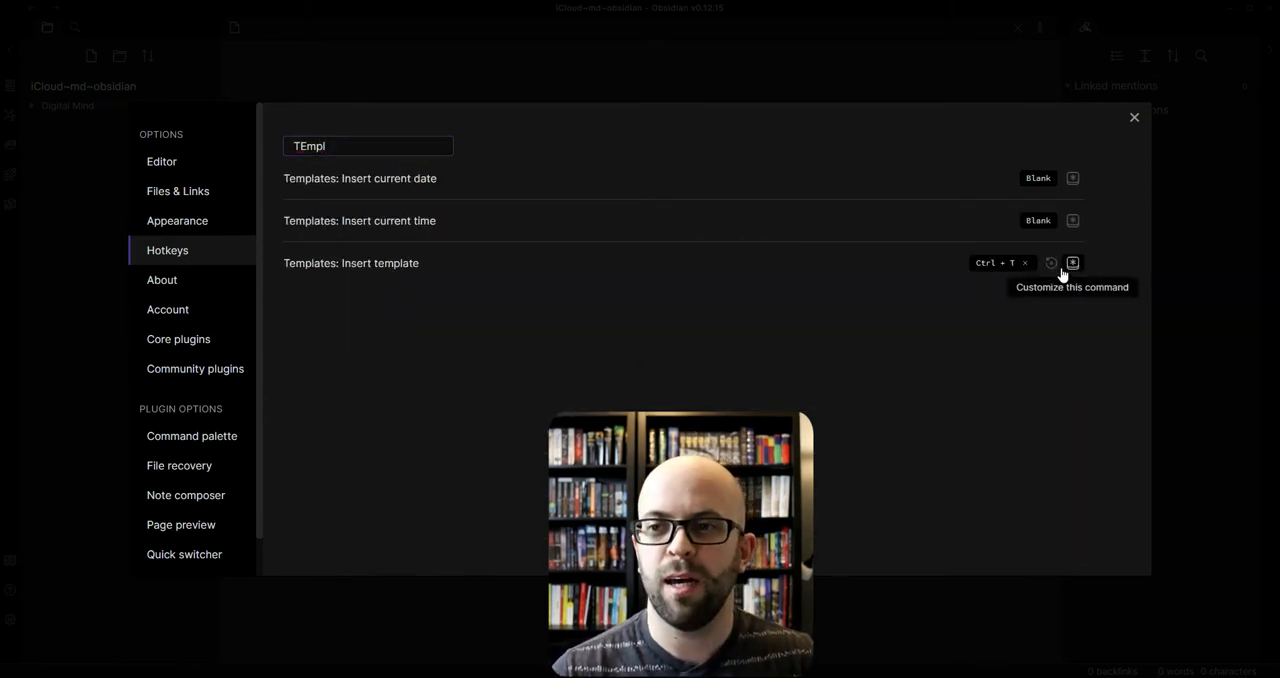
Step: Create a Templates folder and set it as the Templates plugin's folder location
click(1132, 116)
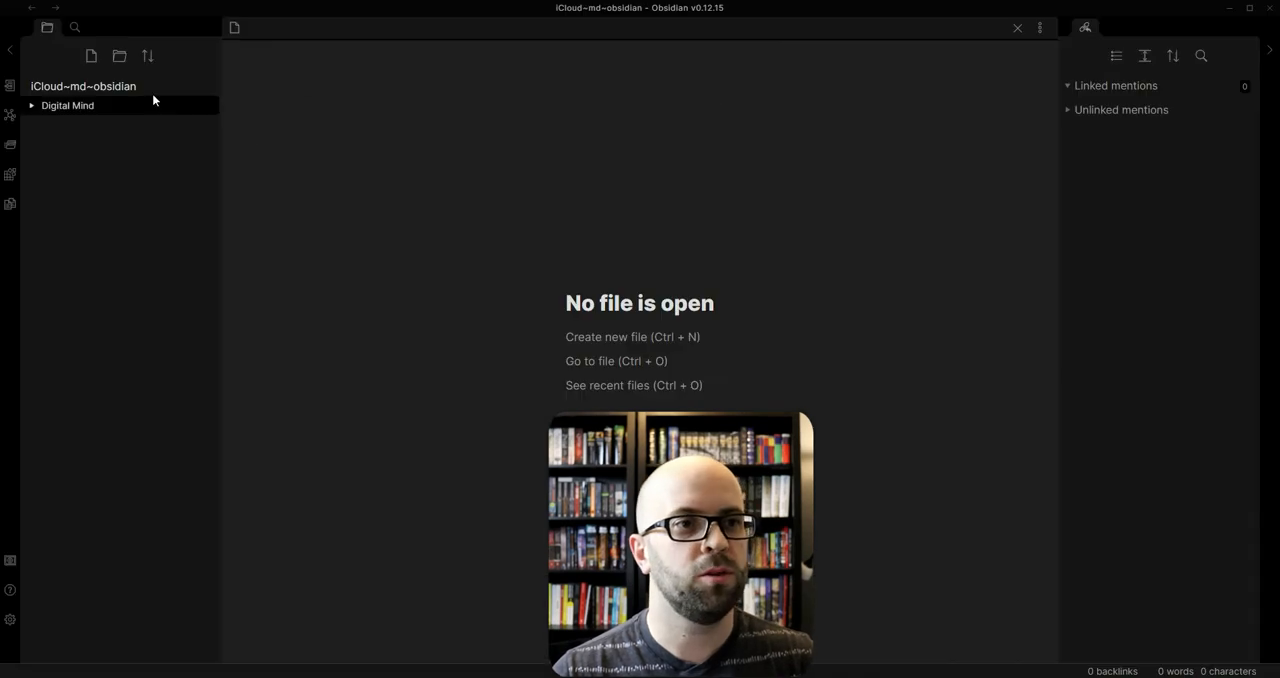
click(120, 56)
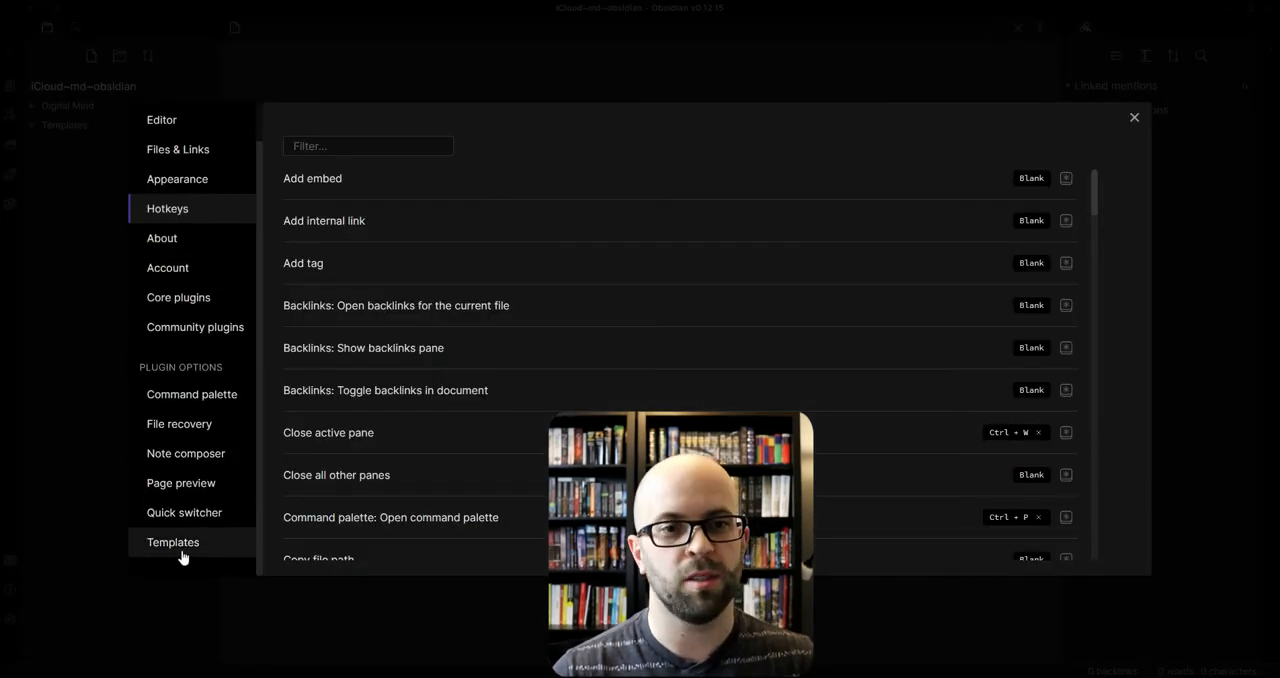
click(172, 542)
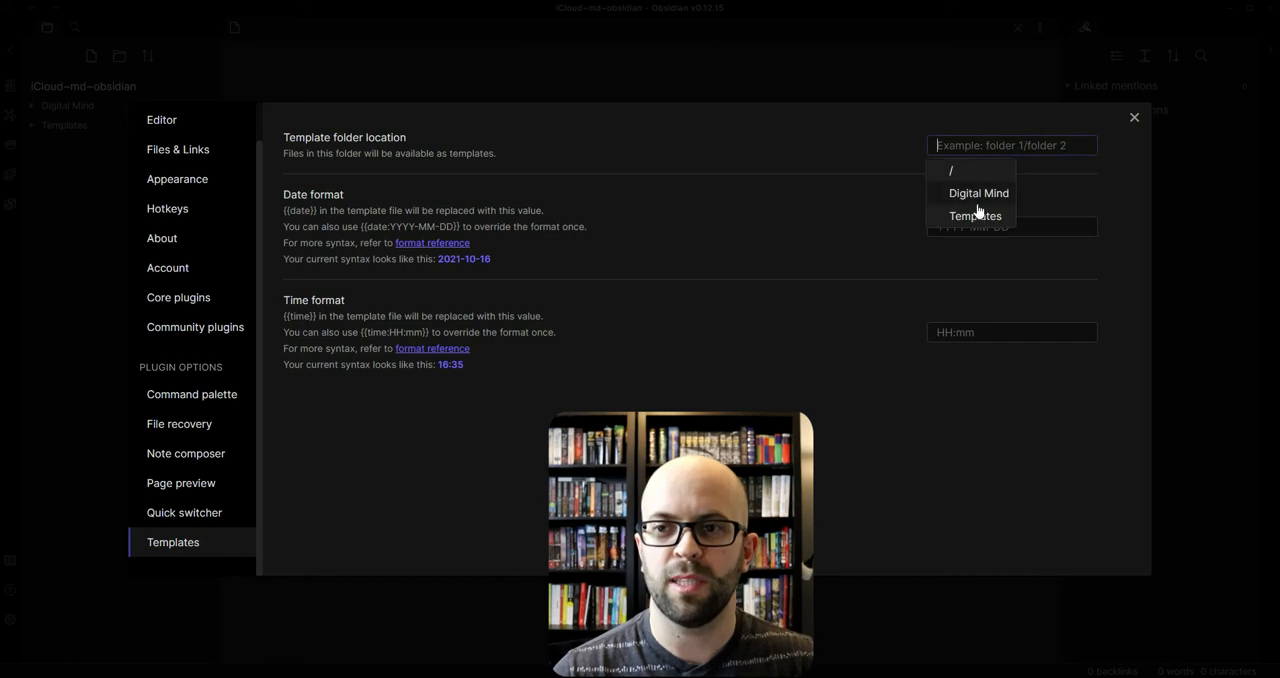
click(978, 214)
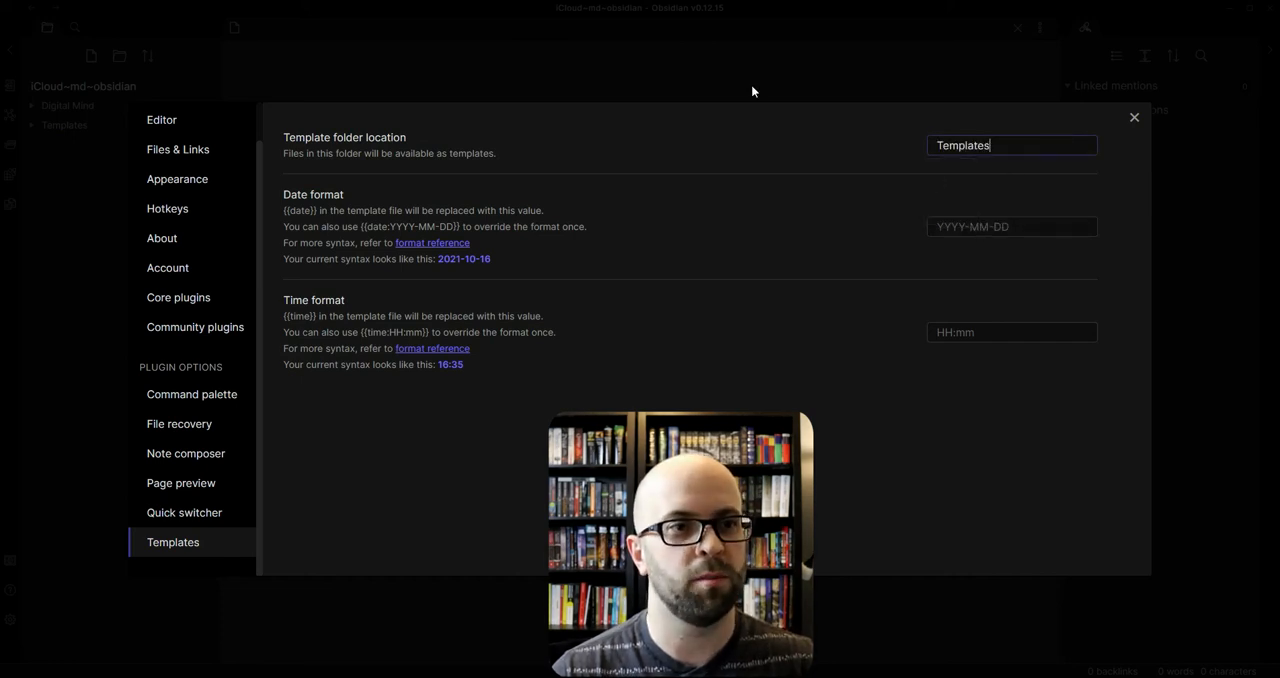
click(1130, 116)
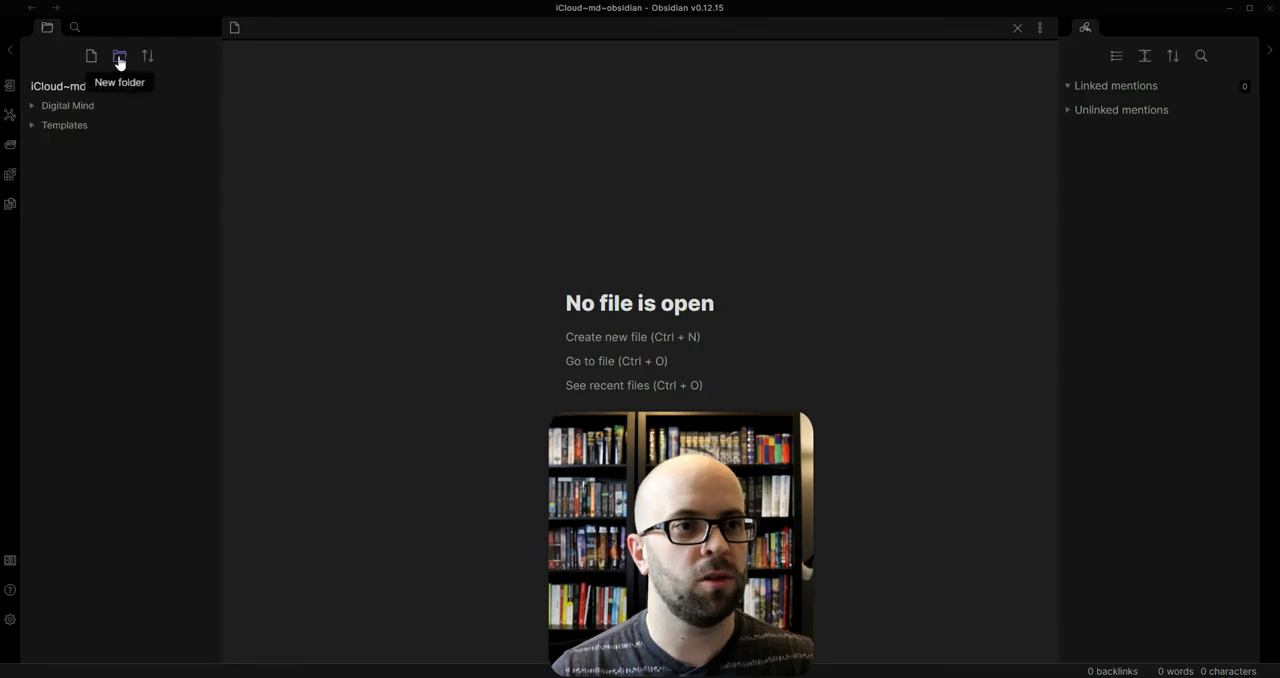
Step: Create a Notes folder in the vault's file explorer
click(118, 56)
text(Notes)
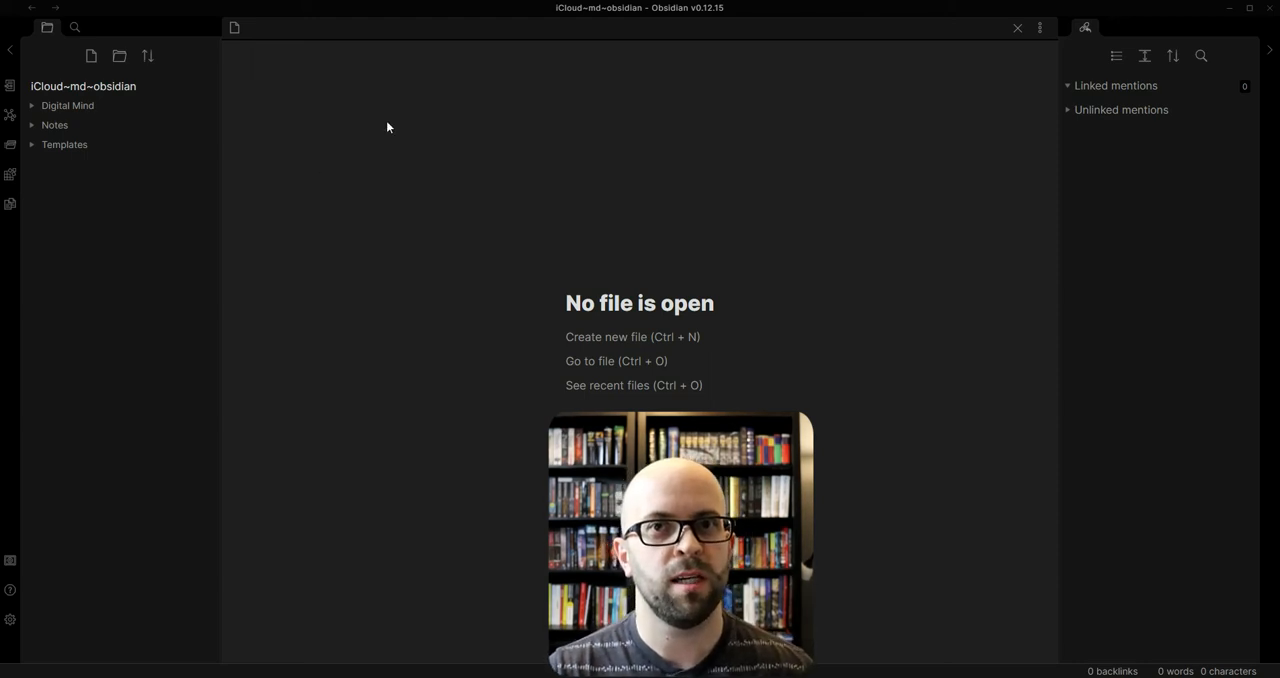
mouse_move(54, 124)
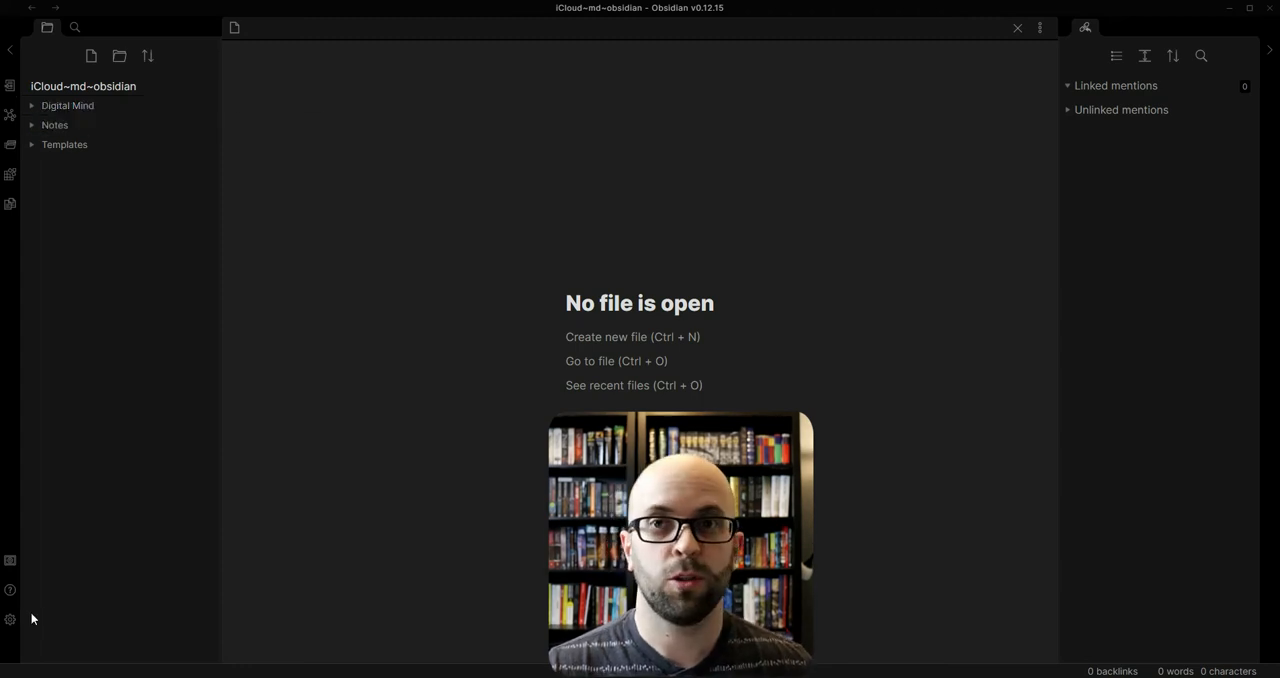
Step: Set Files & Links so new notes are saved in the Notes folder
click(8, 620)
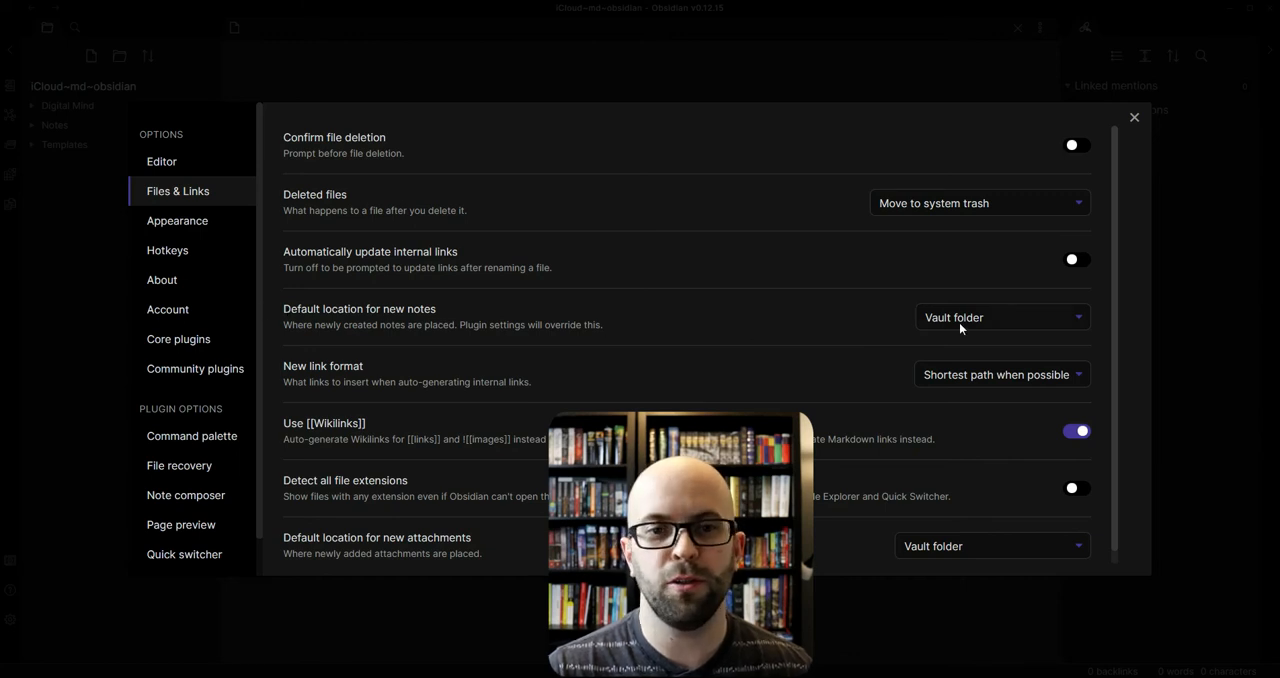
click(1000, 316)
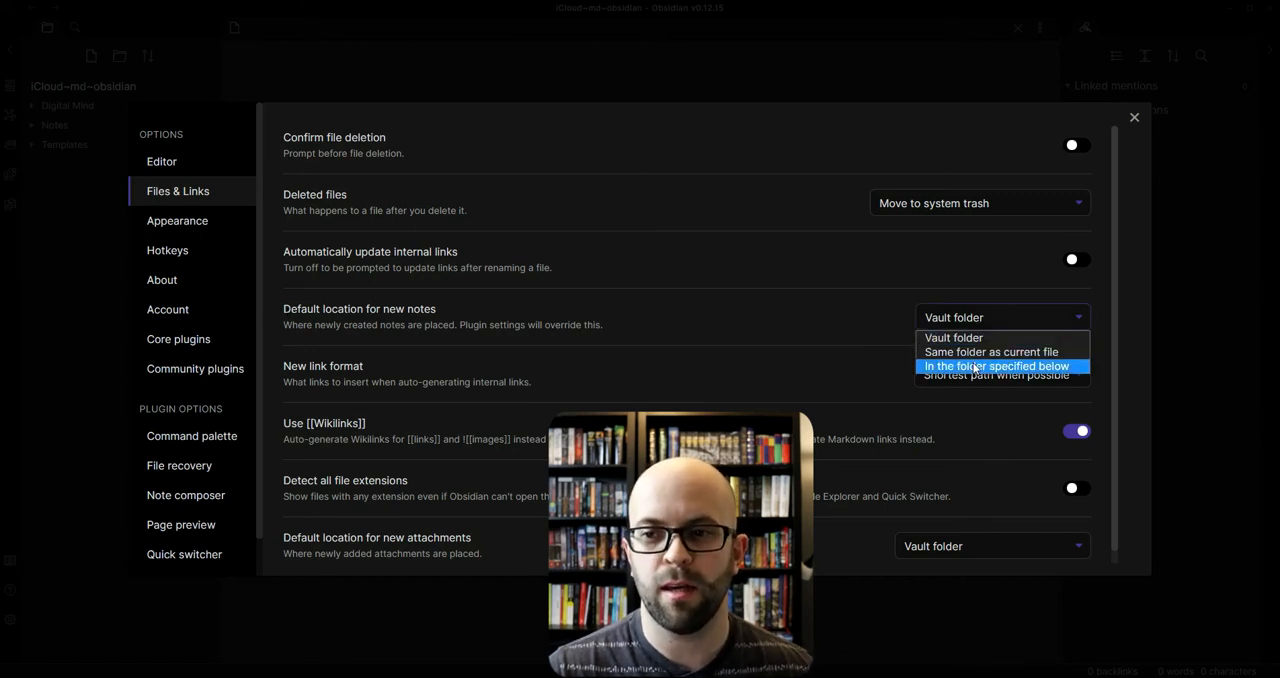
click(996, 364)
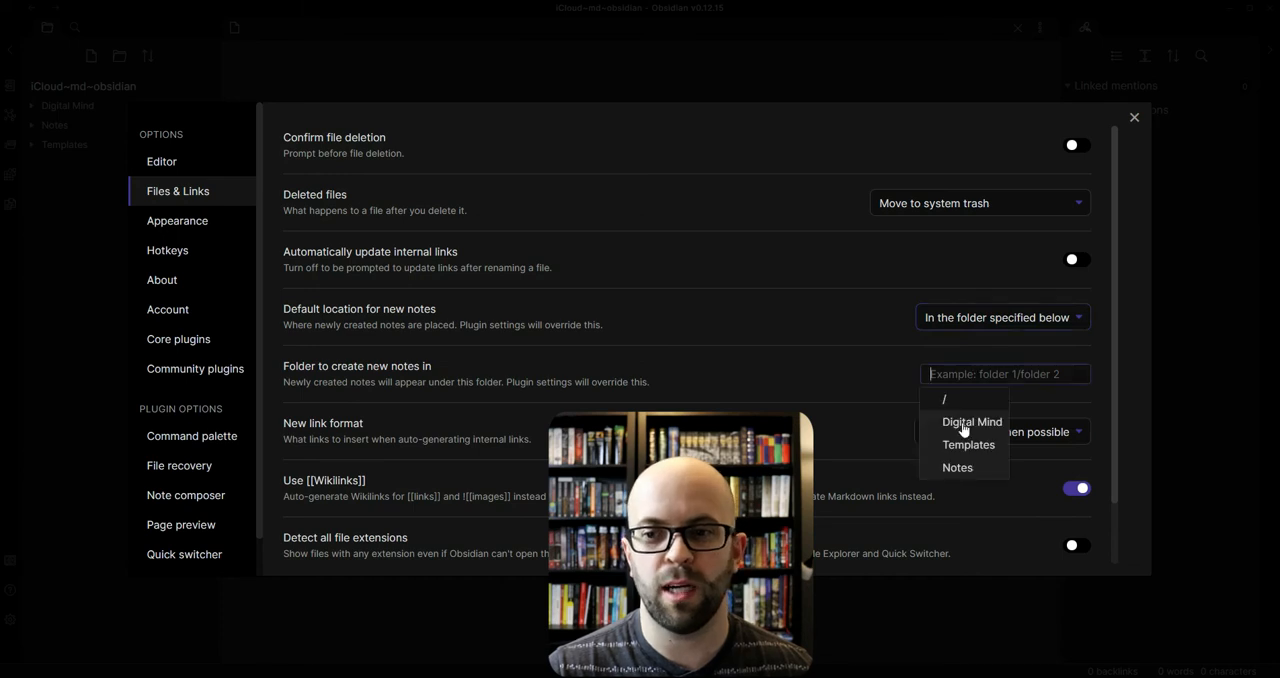
click(956, 468)
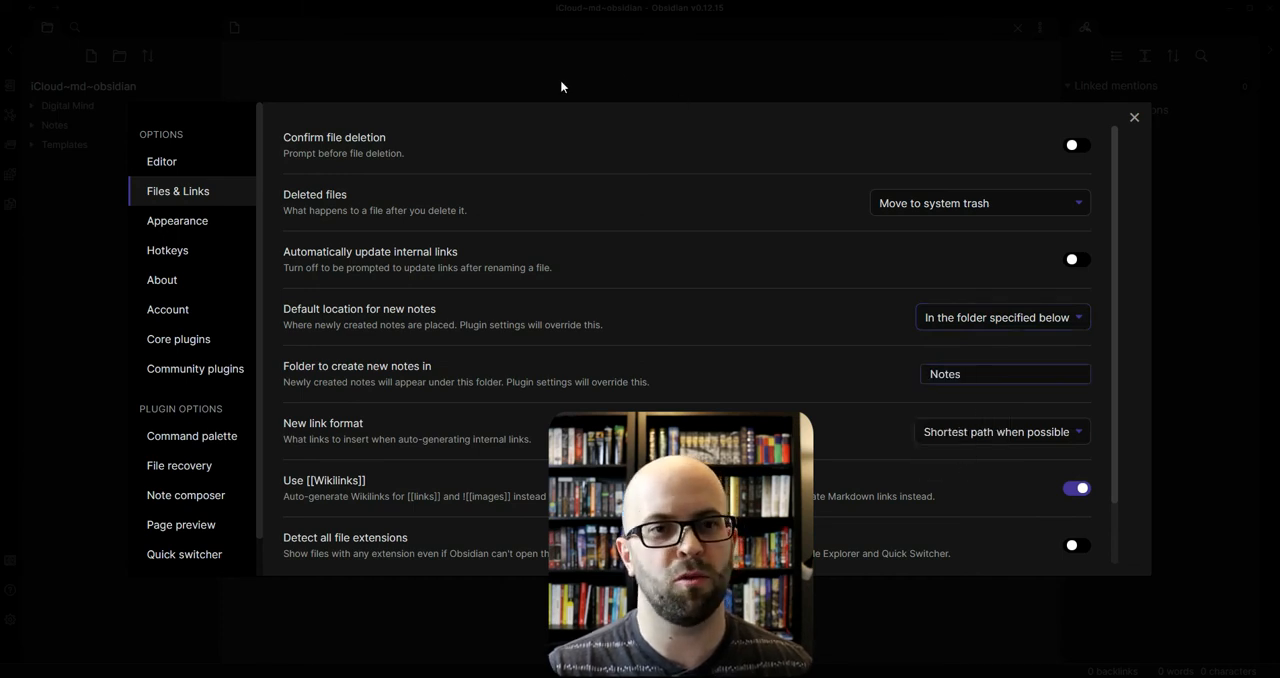
click(1132, 116)
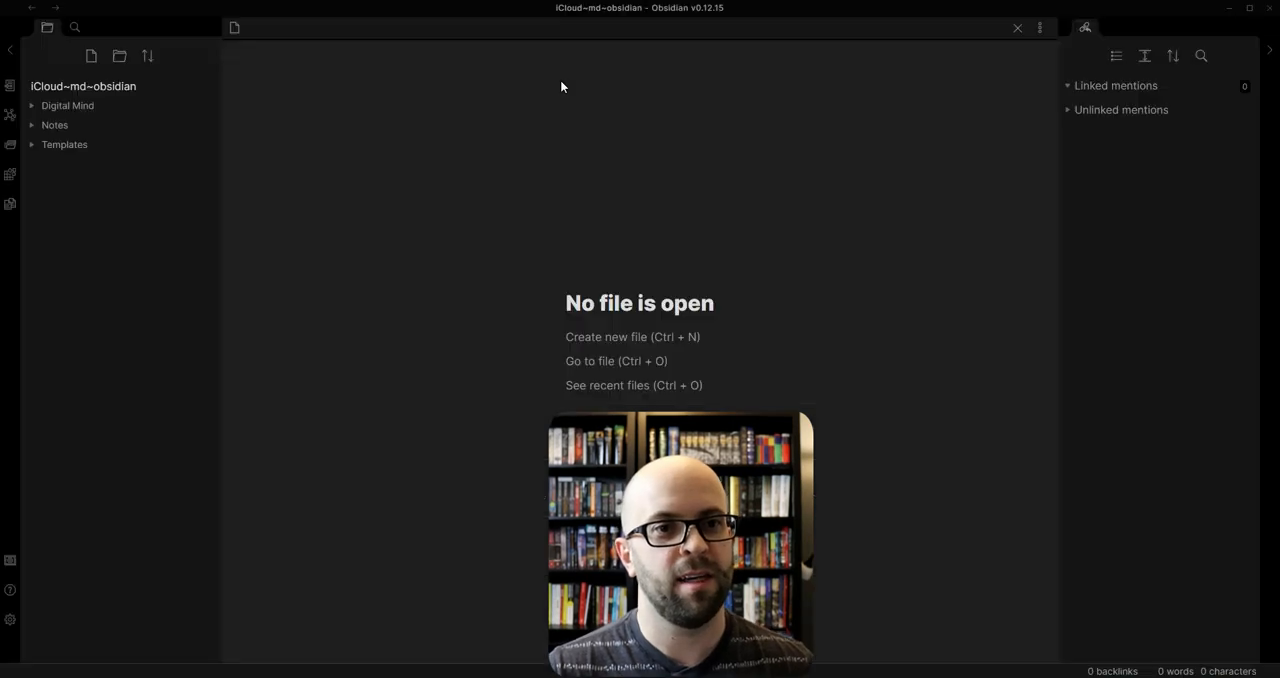
mouse_move(344, 208)
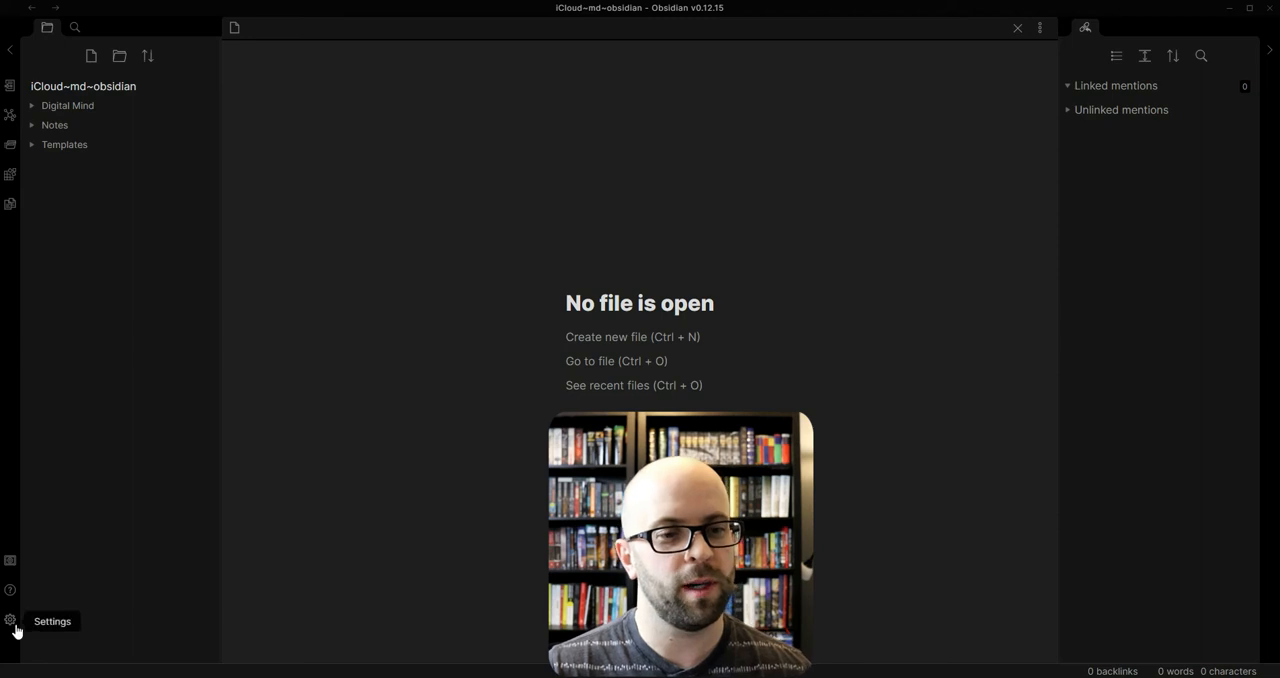
Step: Apply the Dracula for Obsidian community theme from the Appearance settings
click(10, 620)
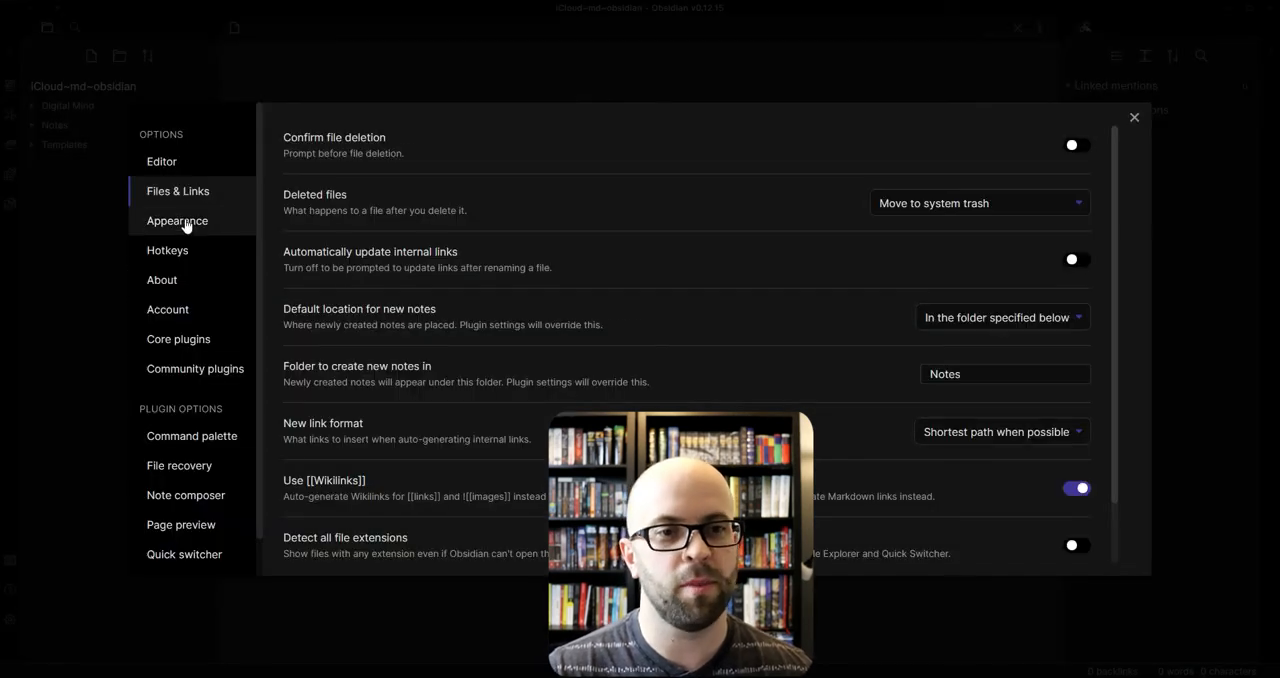
click(176, 220)
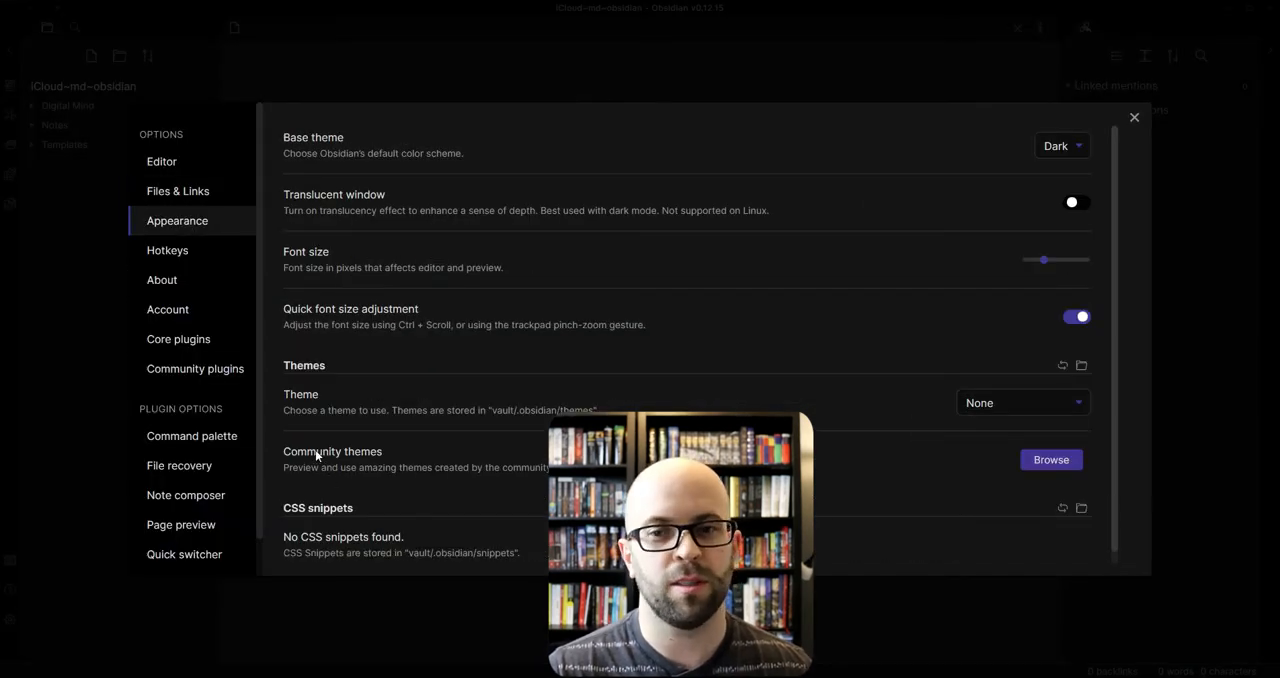
click(1050, 460)
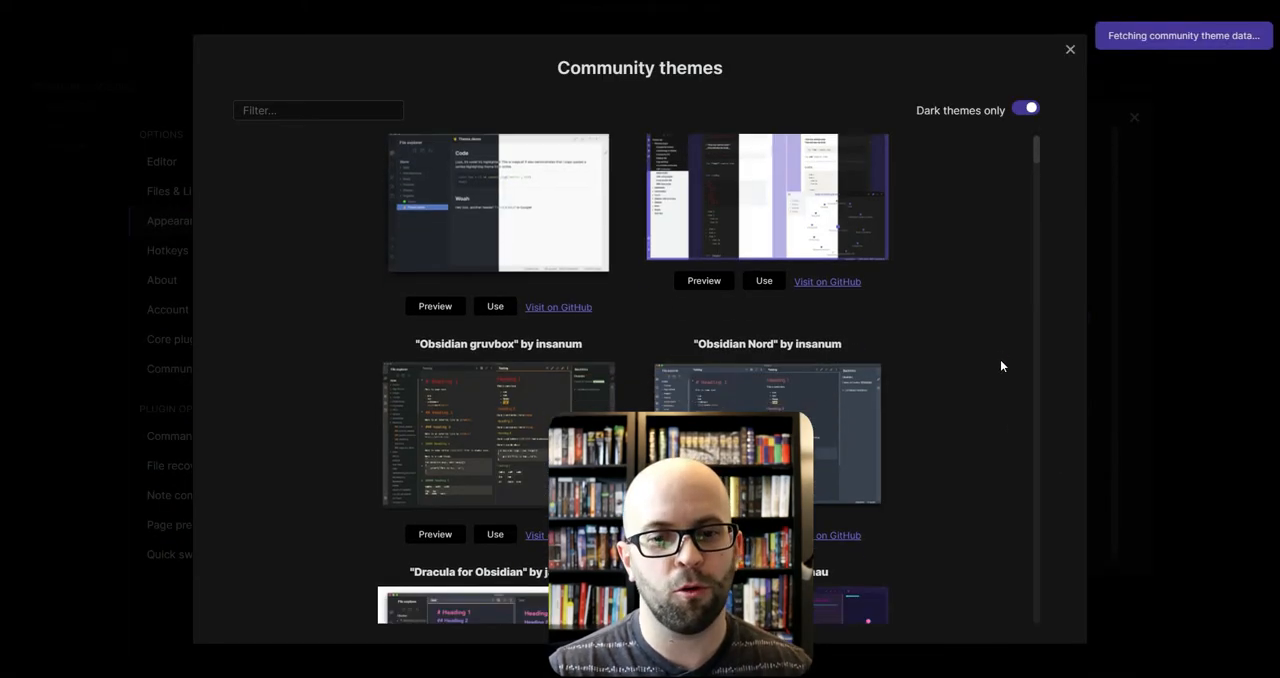
scroll(down, 3)
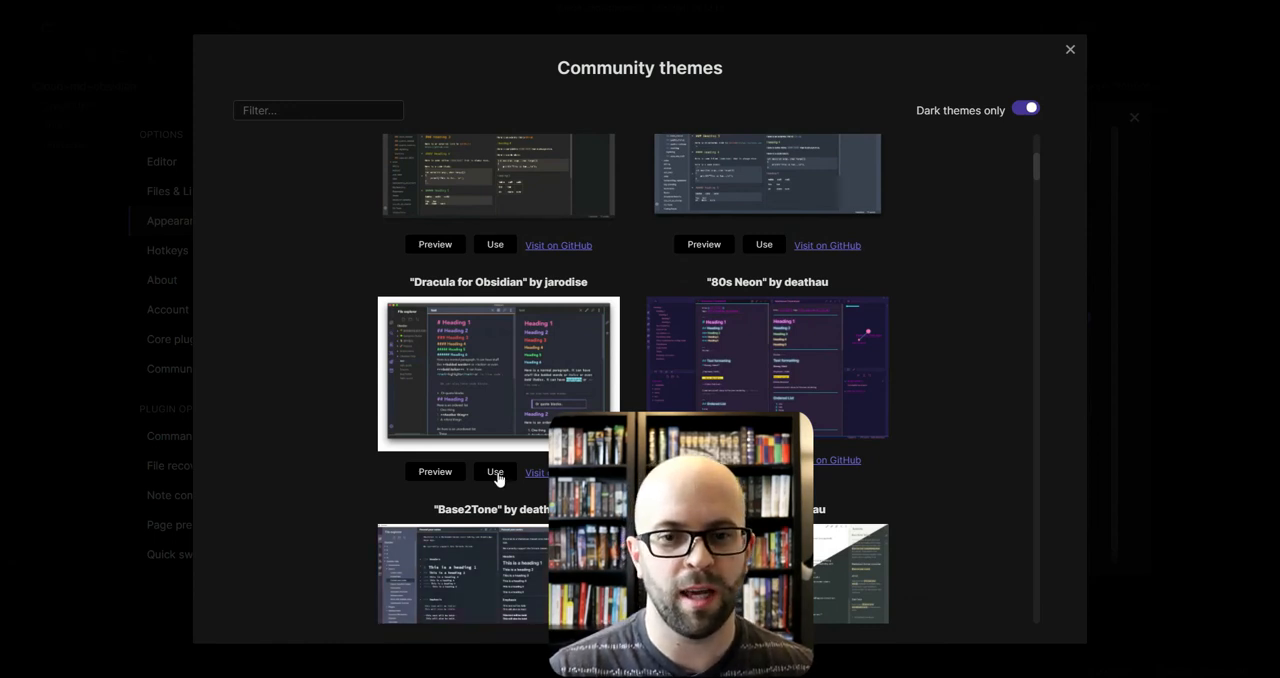
click(494, 472)
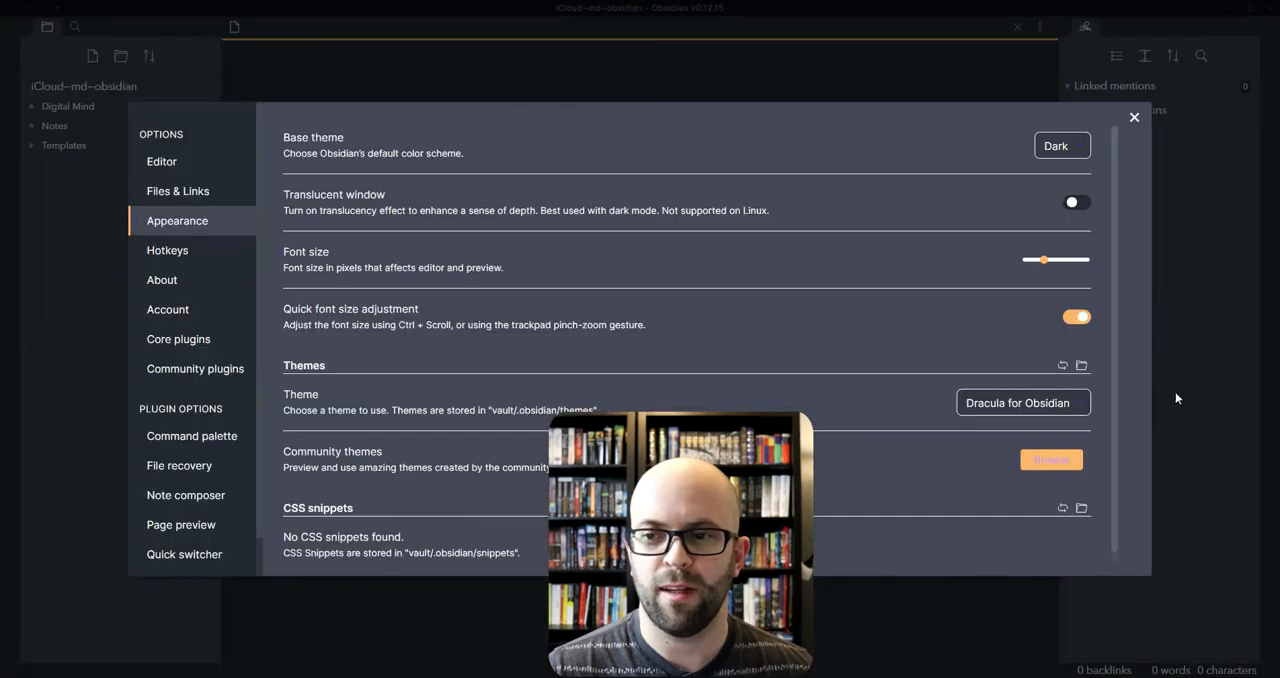
click(1134, 116)
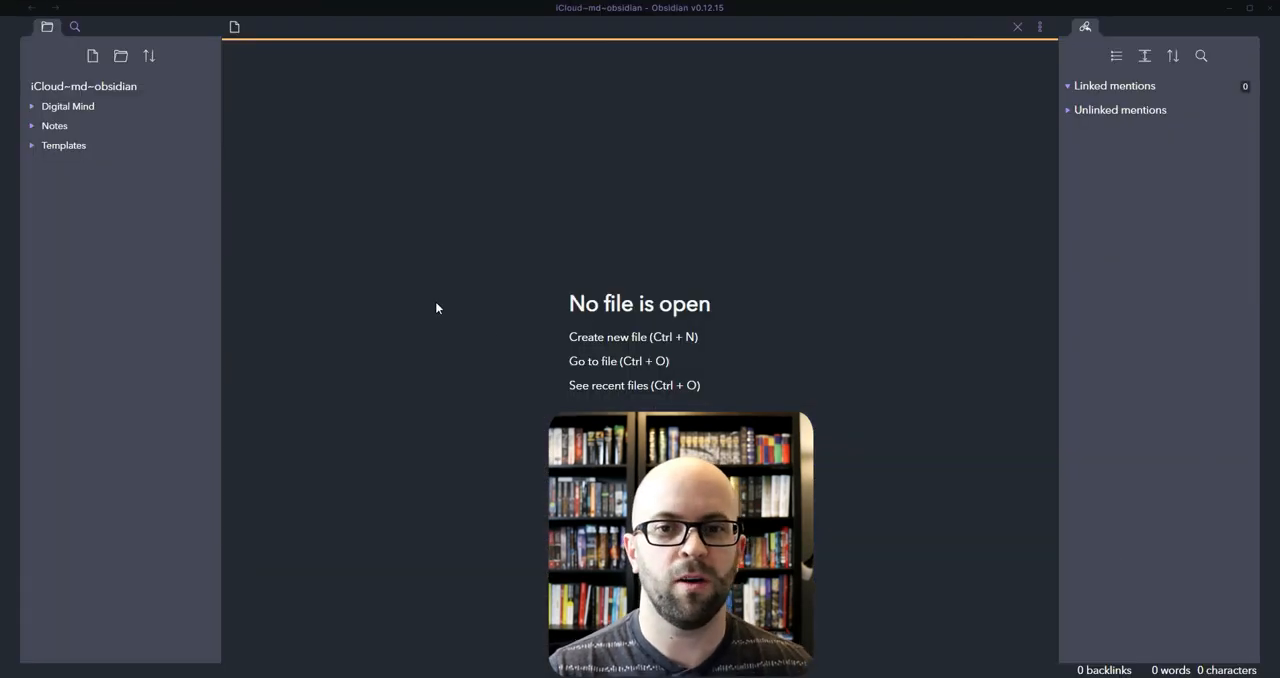
mouse_move(550, 276)
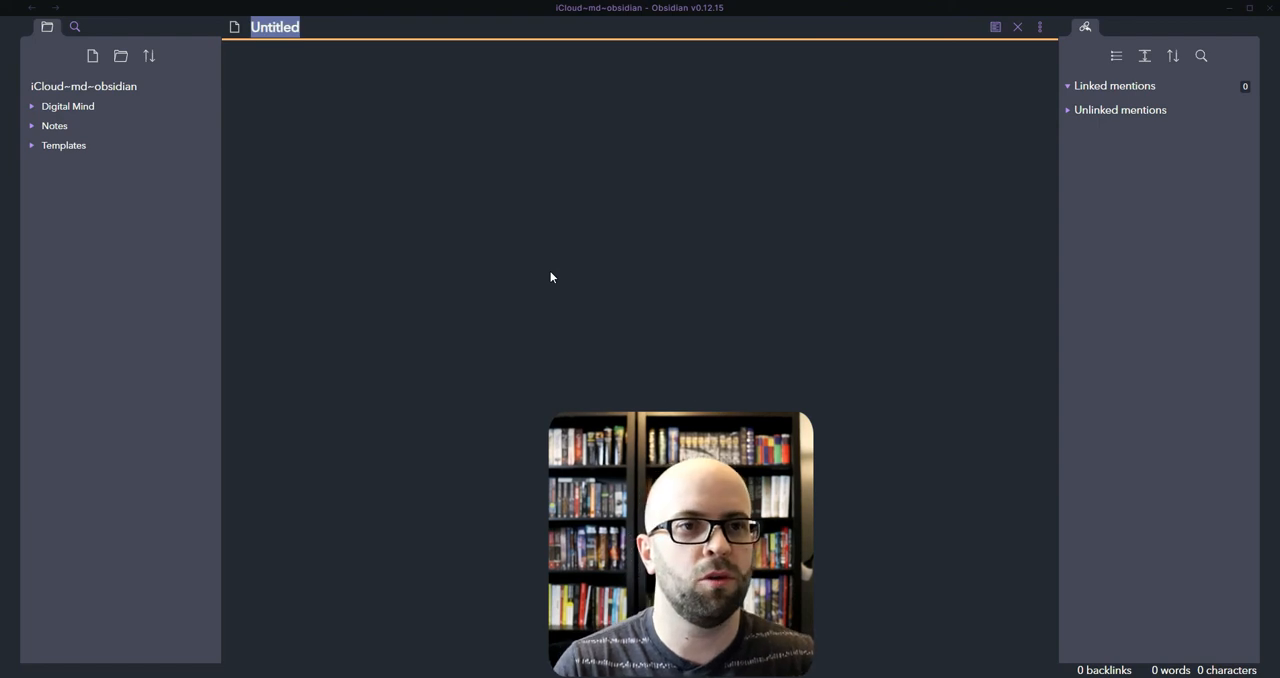
Step: Name the note 000 Home and write a '# Maps of Content' heading with wikilinks 010 Spiritual to 060 Interests
text(000 Home)
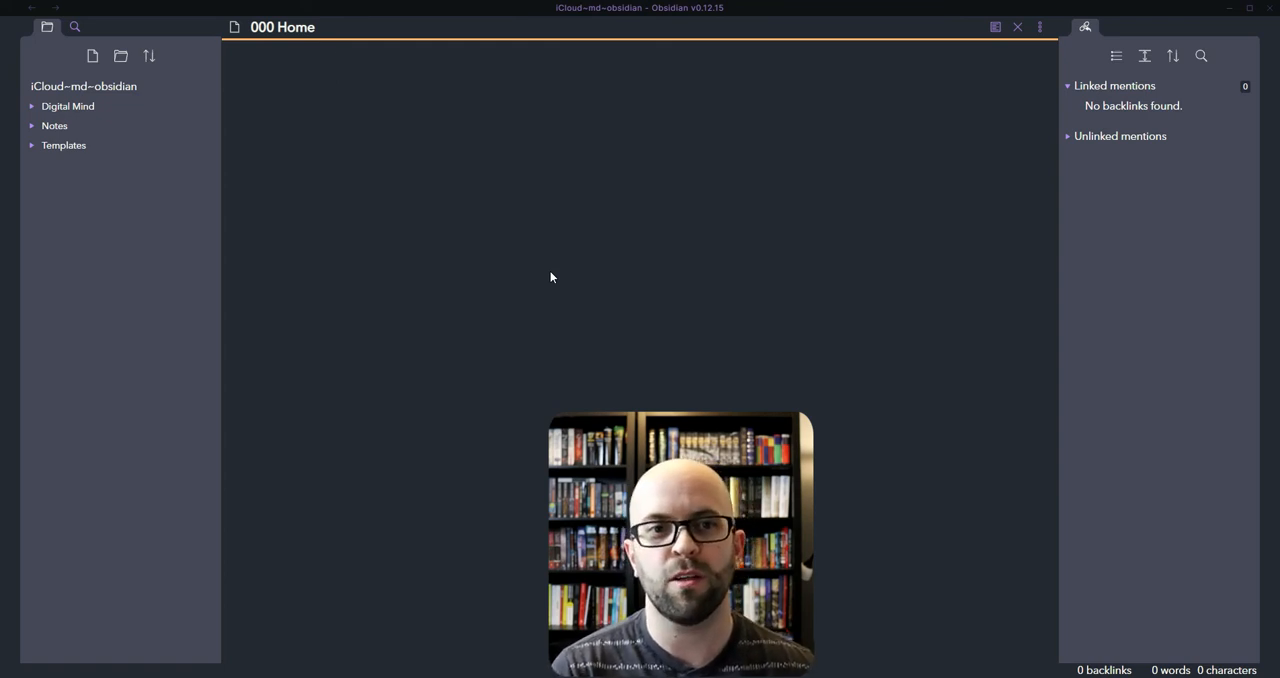
click(338, 64)
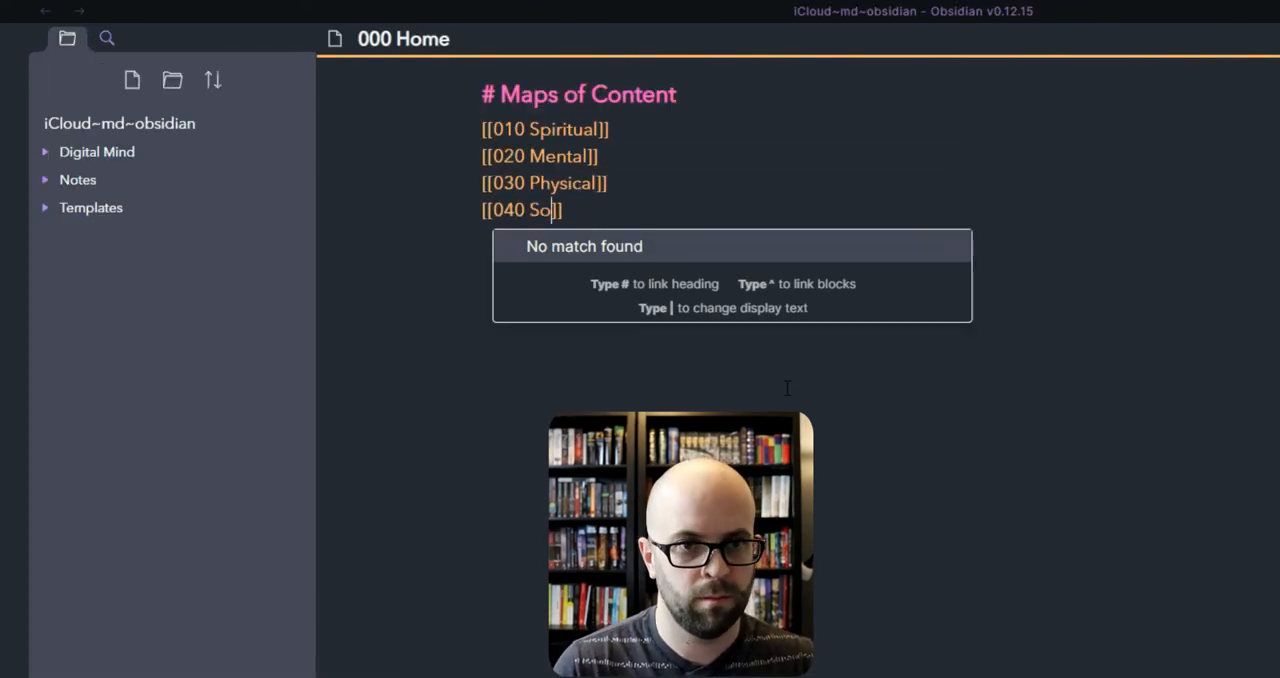
text(cial]])
text([[060 Interests]])
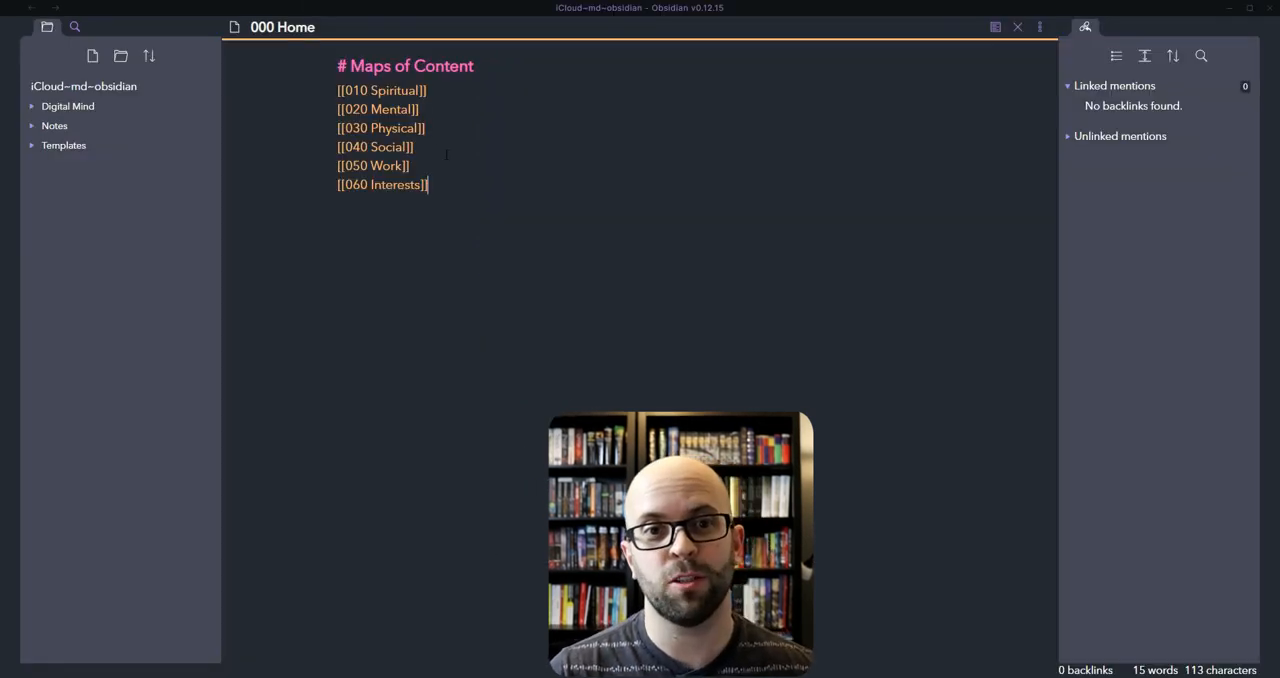
drag(336, 90, 414, 148)
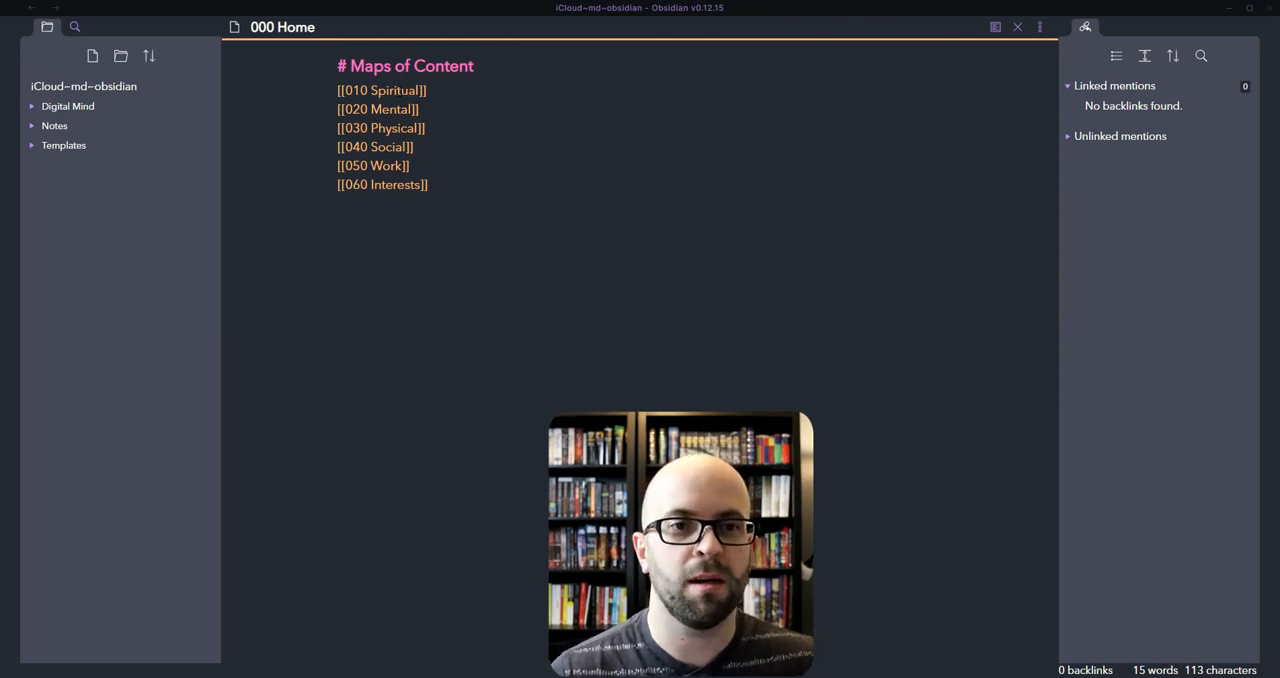
Step: Expand the Digital Mind folder to list 000 Home and the six 010-060 notes
click(380, 90)
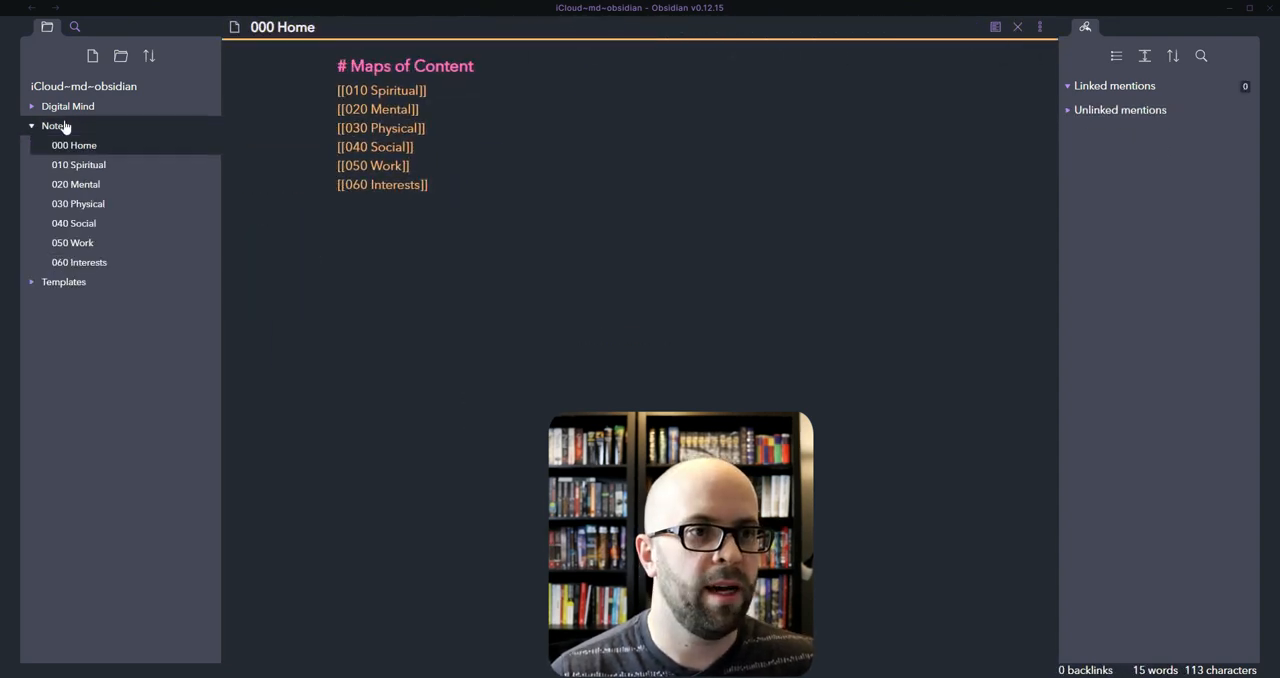
mouse_move(74, 144)
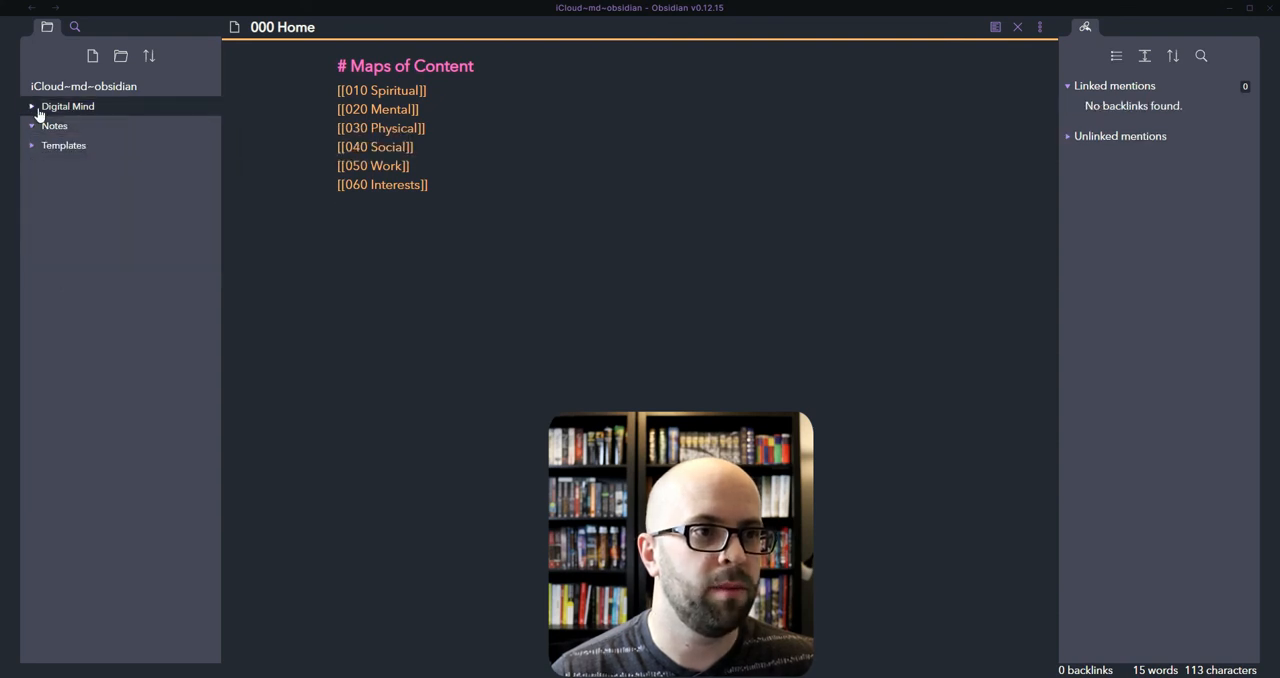
click(68, 106)
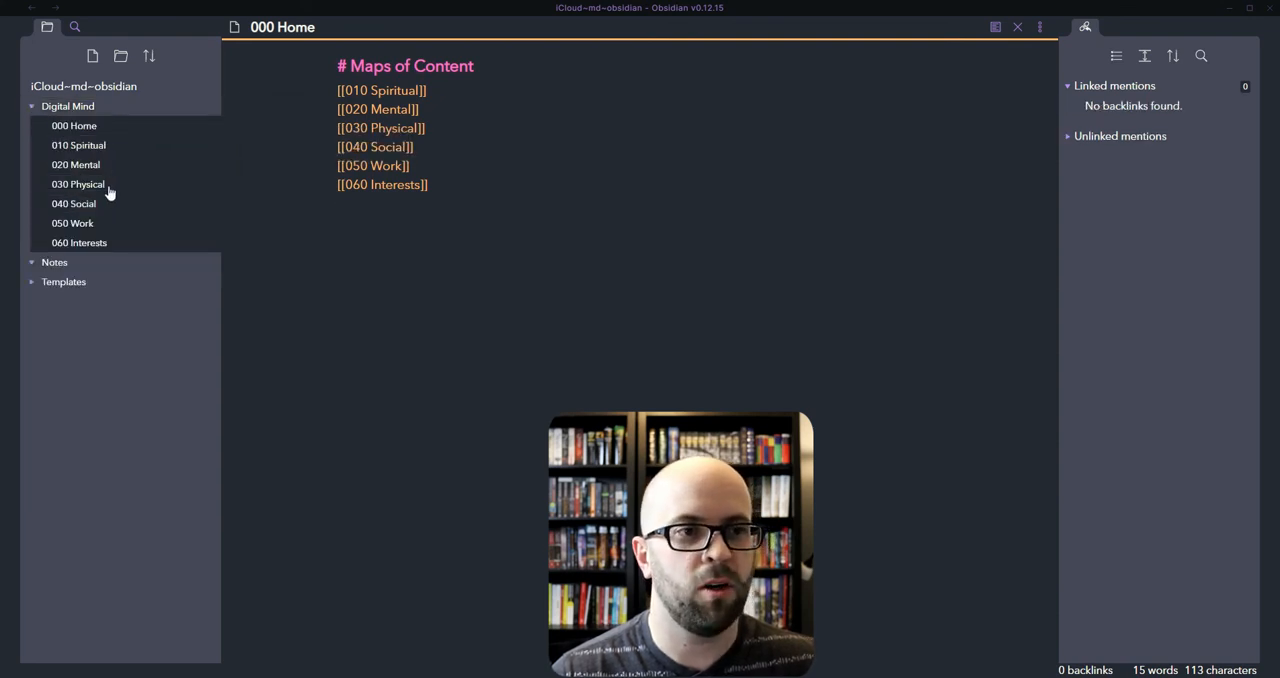
mouse_move(140, 416)
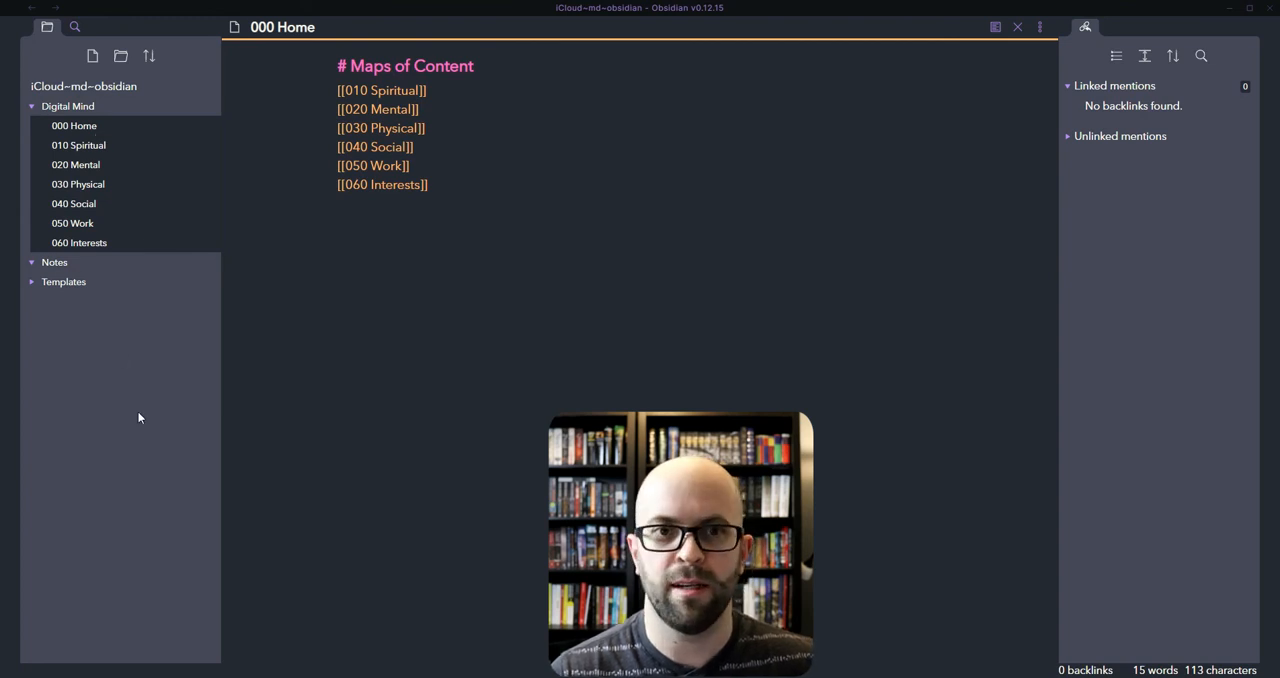
mouse_move(72, 204)
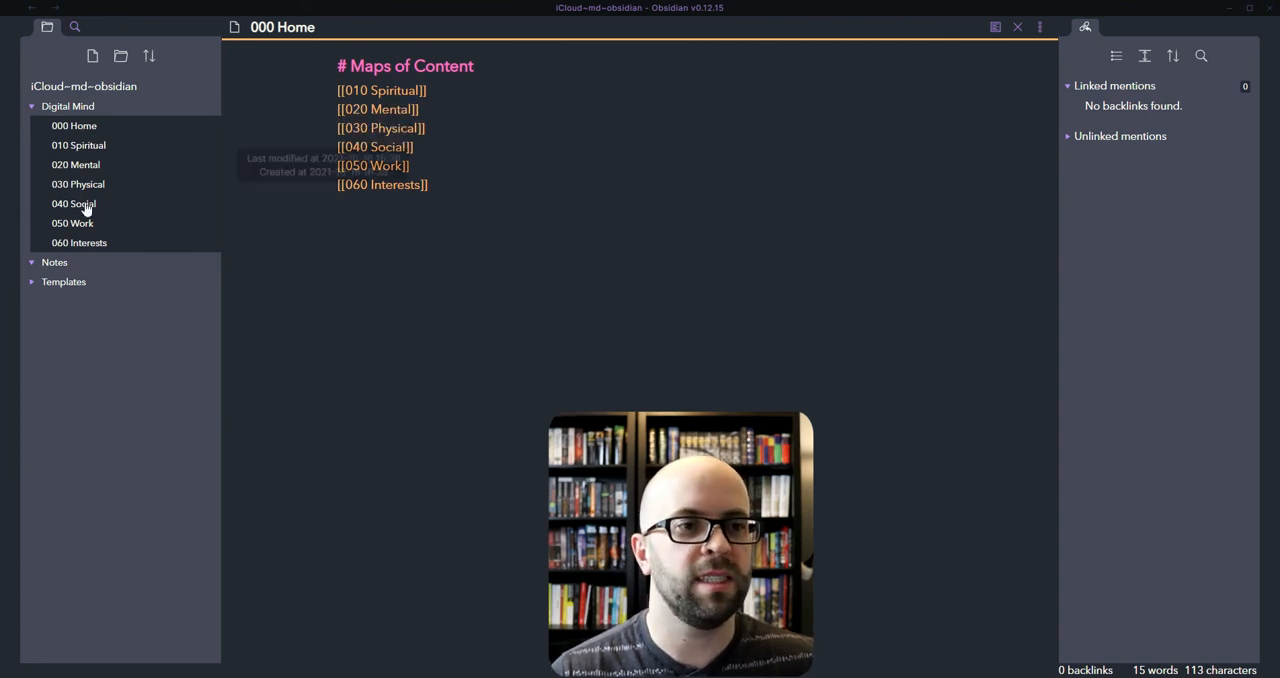
mouse_move(88, 172)
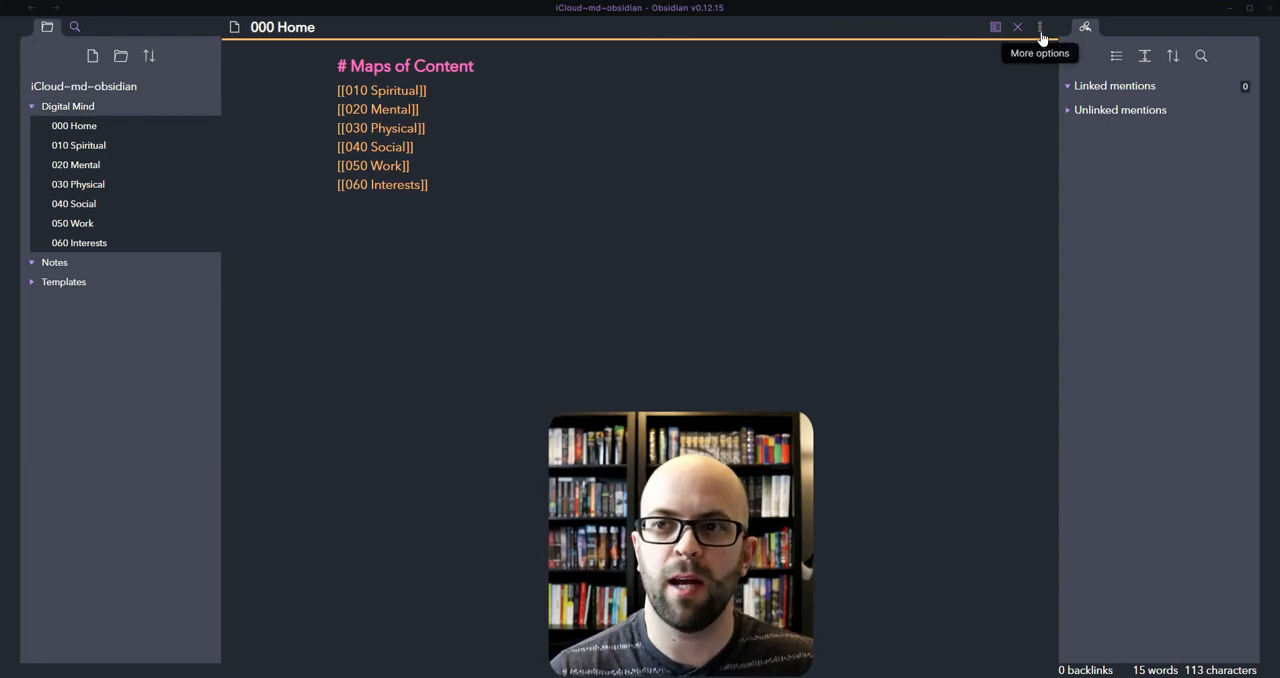
Step: Show the local graph for 000 Home via More options, then open 010 Spiritual
click(1040, 28)
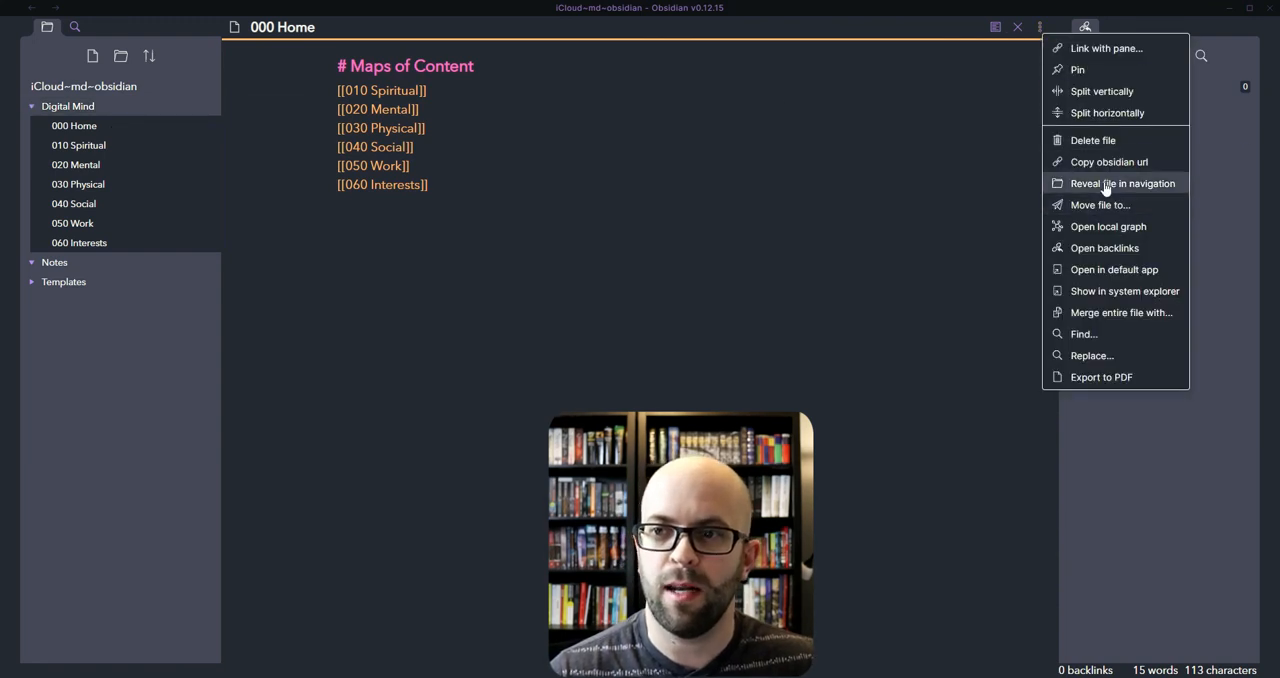
click(1108, 226)
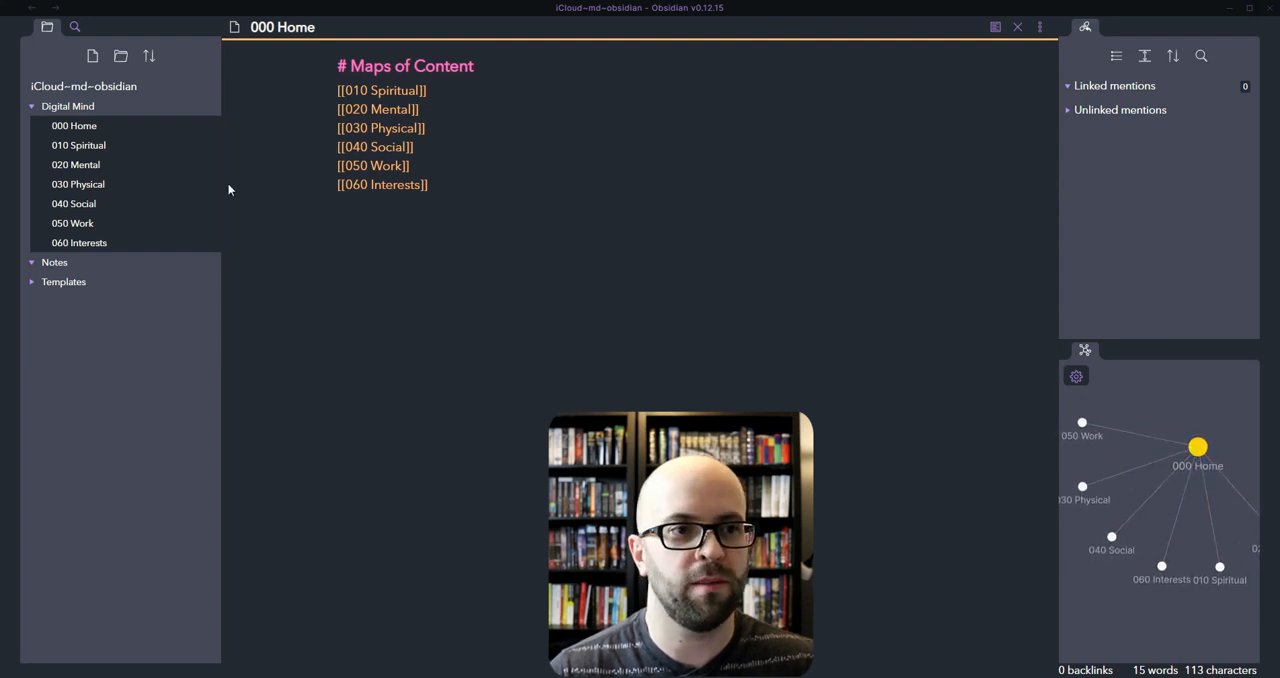
click(380, 90)
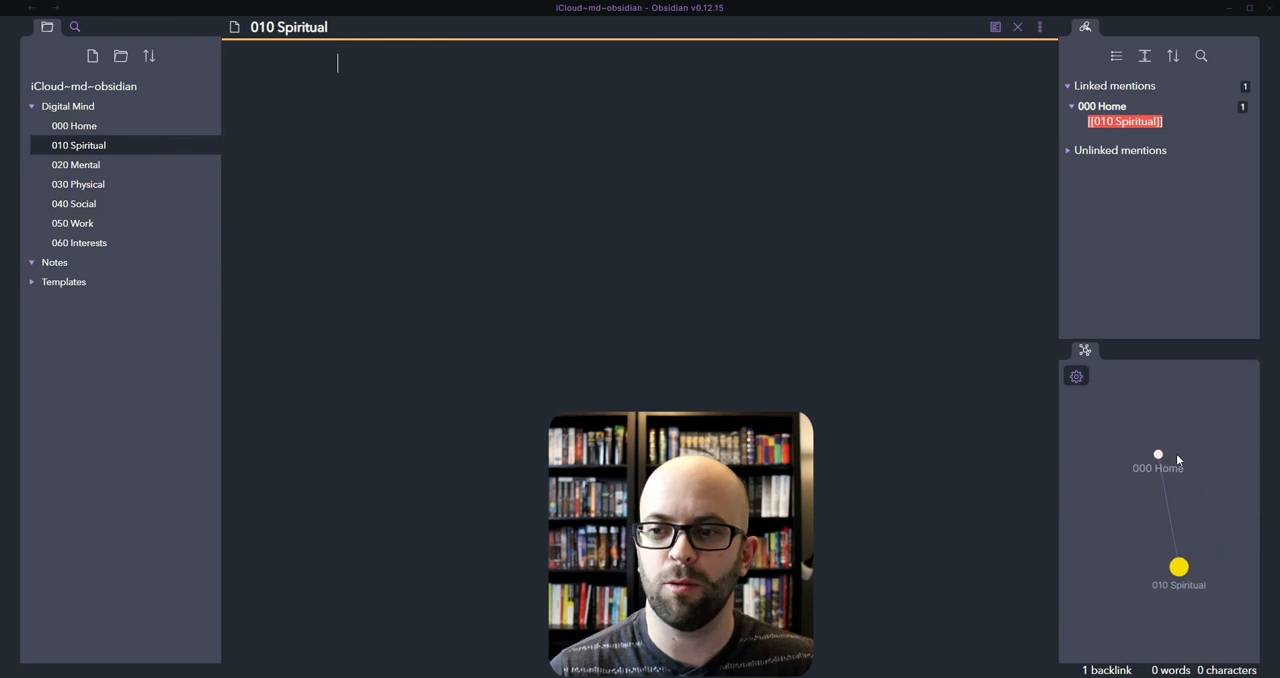